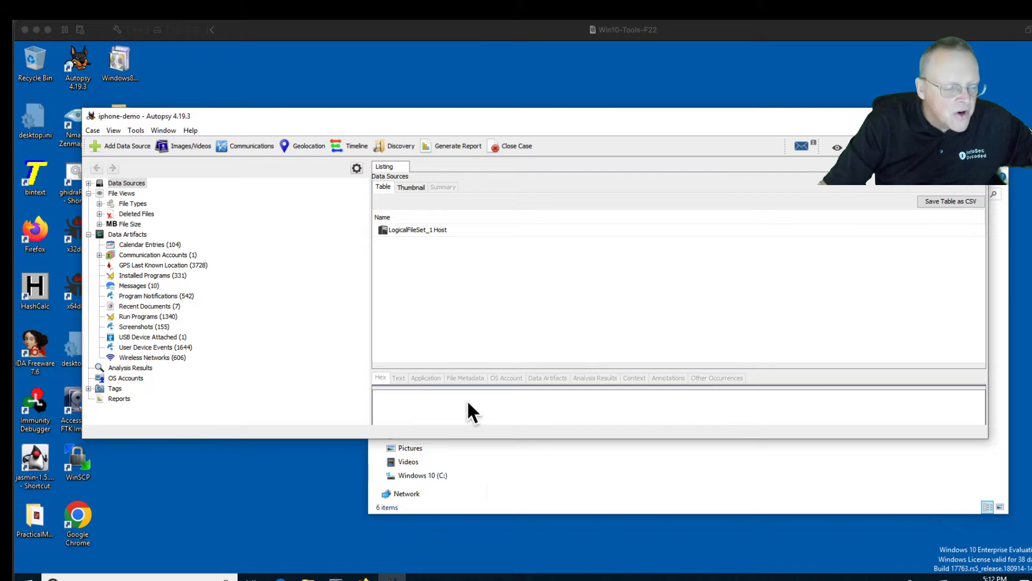
{"action": "mouse_move", "coordinate": [210, 256]}
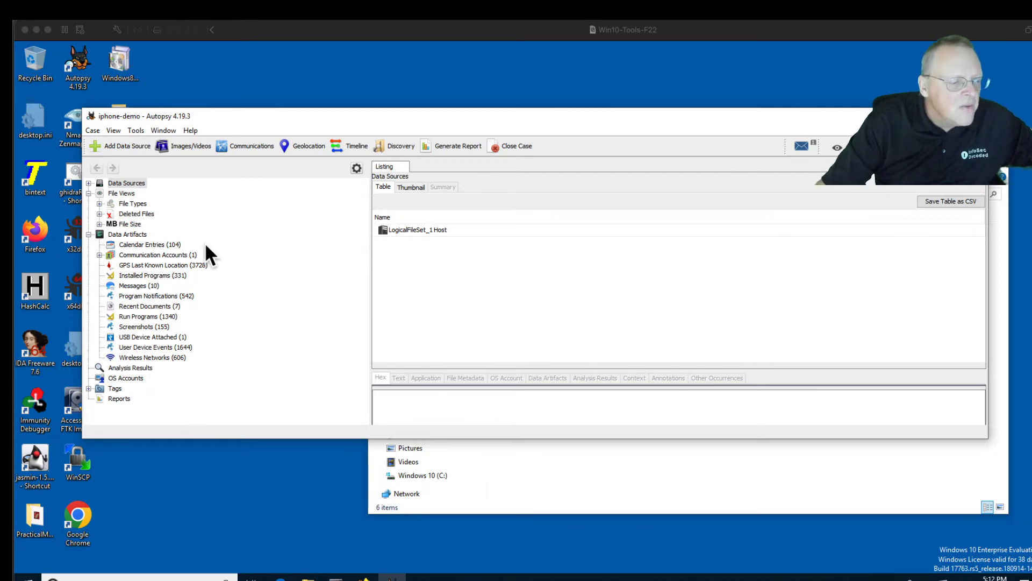
{"action": "mouse_move", "coordinate": [262, 338]}
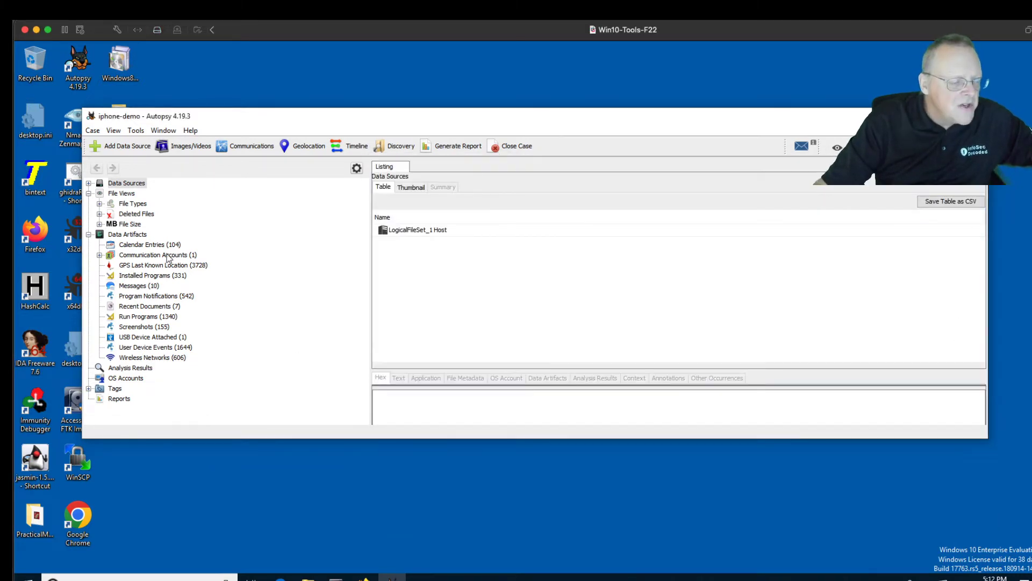
Step: Show the phone's Calendar Entries and view the New Year's Day entry's artifact details
{"action": "left_click", "coordinate": [149, 244]}
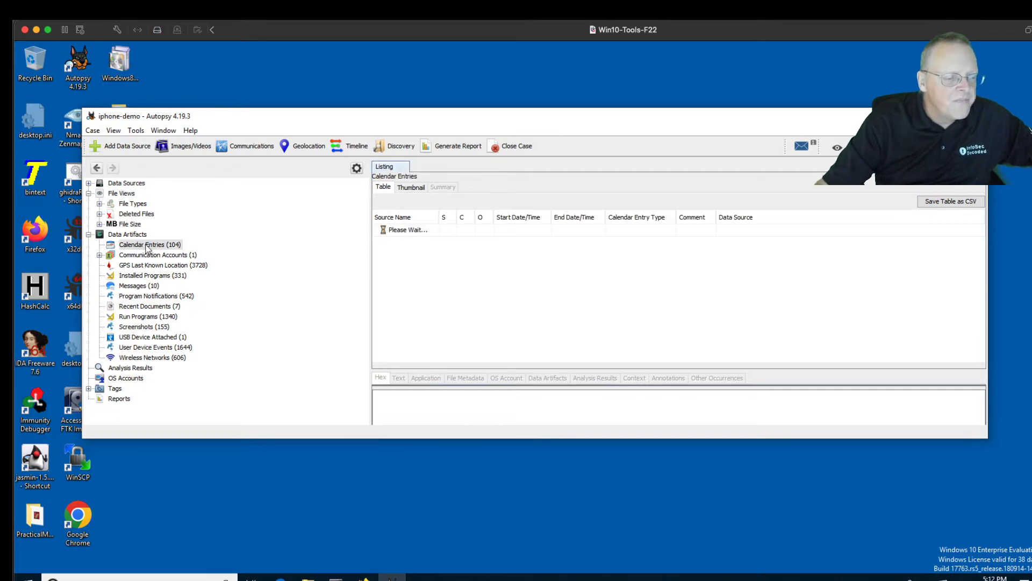
{"action": "left_click", "coordinate": [149, 245]}
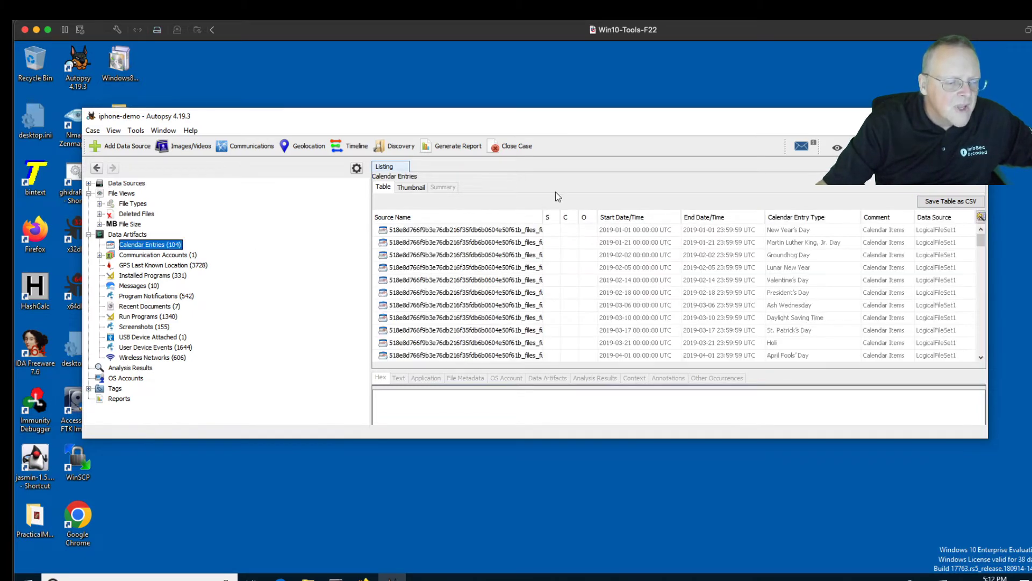
{"action": "mouse_move", "coordinate": [515, 235]}
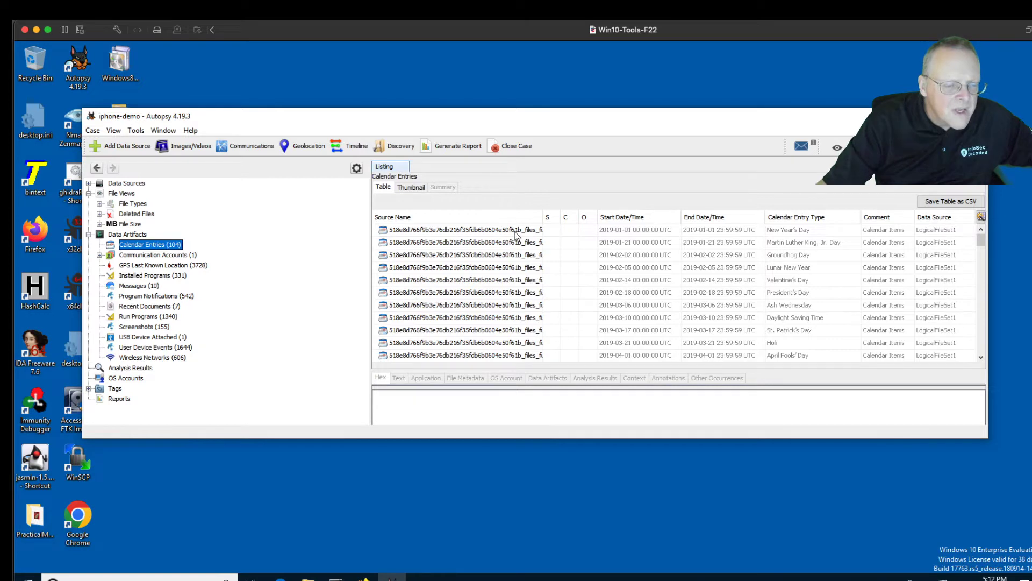
{"action": "left_click", "coordinate": [465, 229]}
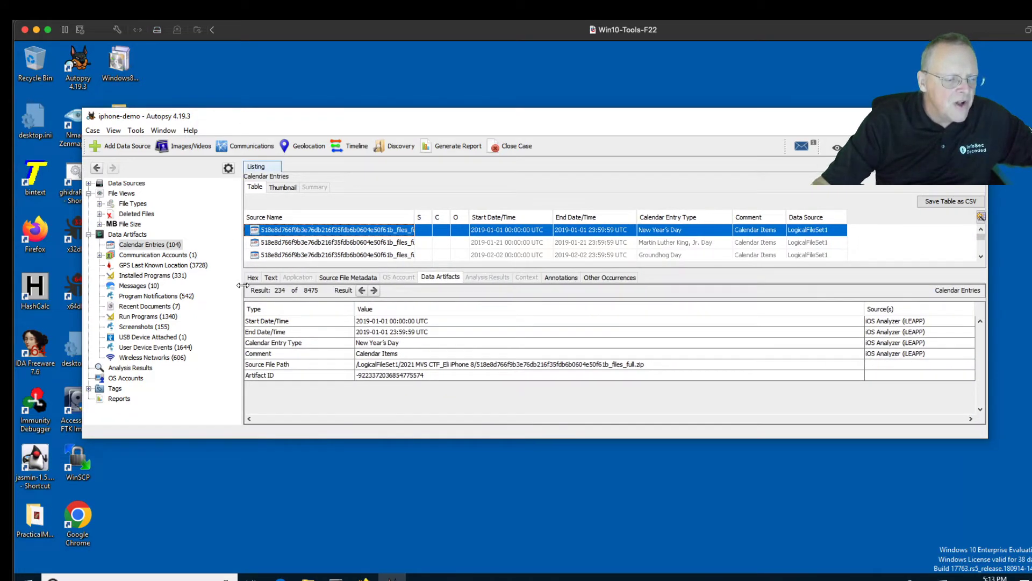
{"action": "mouse_move", "coordinate": [596, 254]}
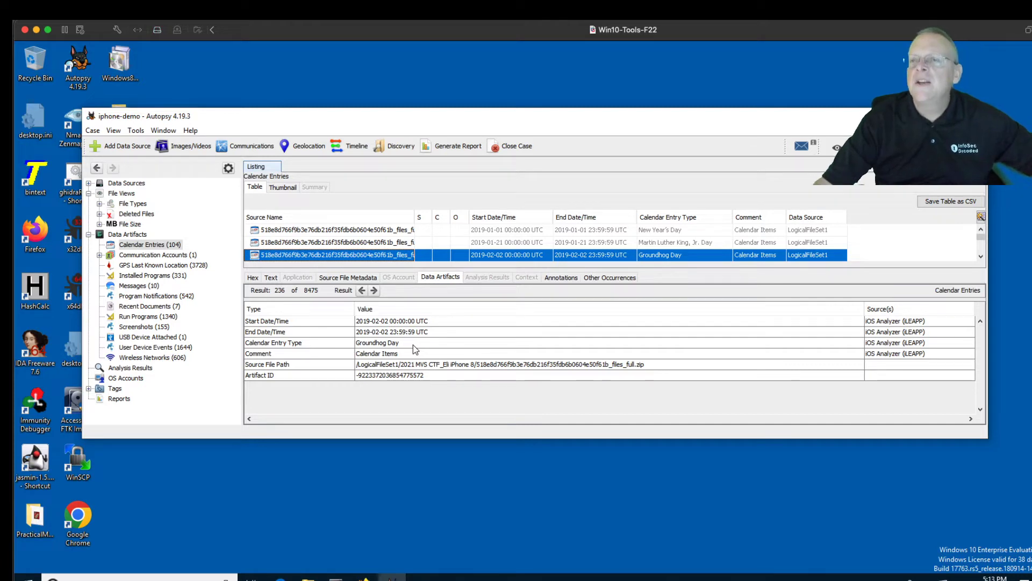
{"action": "mouse_move", "coordinate": [991, 328]}
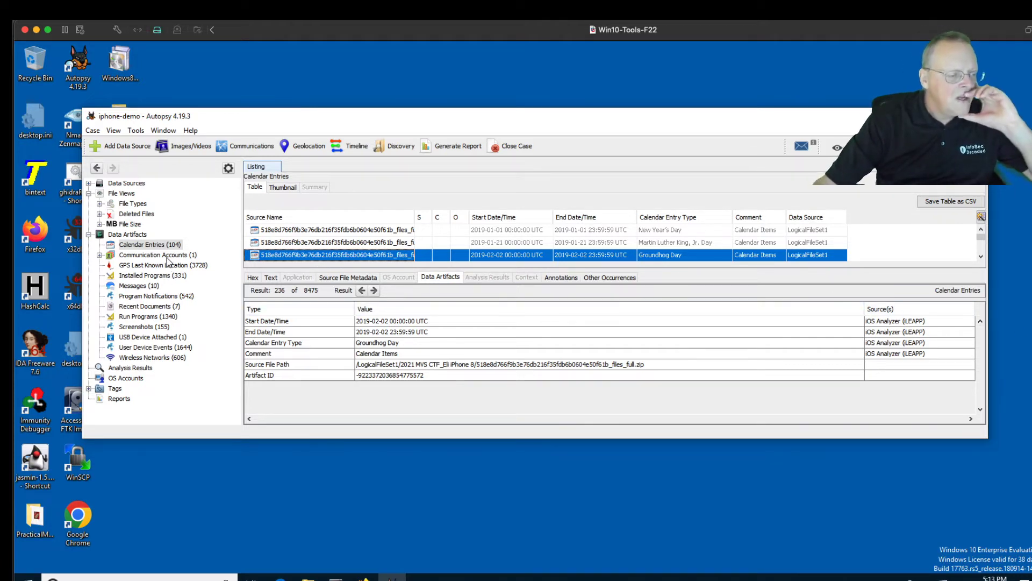
Step: Expand Communication Accounts, show the single Device account, then the six Phone accounts
{"action": "left_click", "coordinate": [158, 254]}
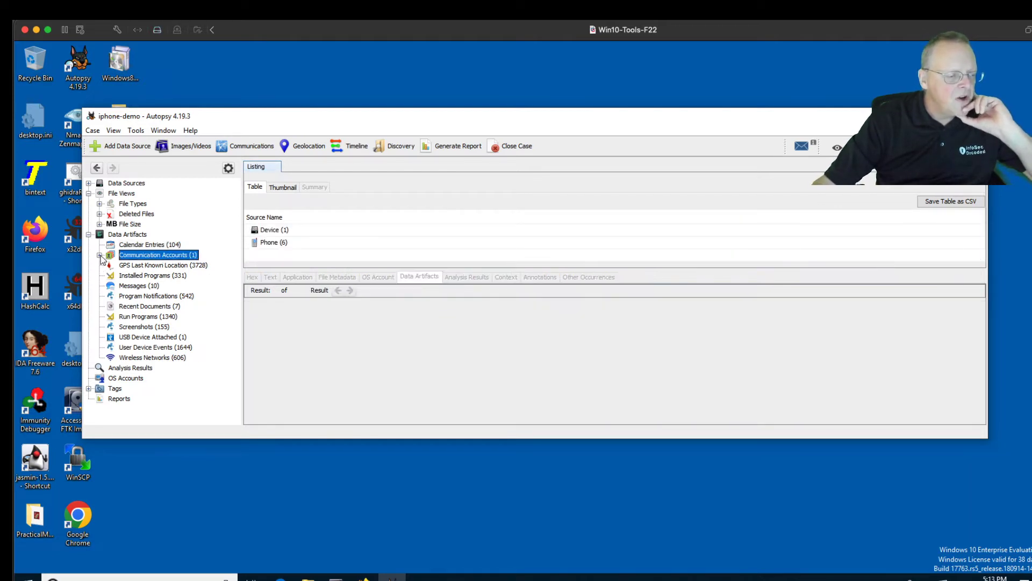
{"action": "left_click", "coordinate": [100, 255]}
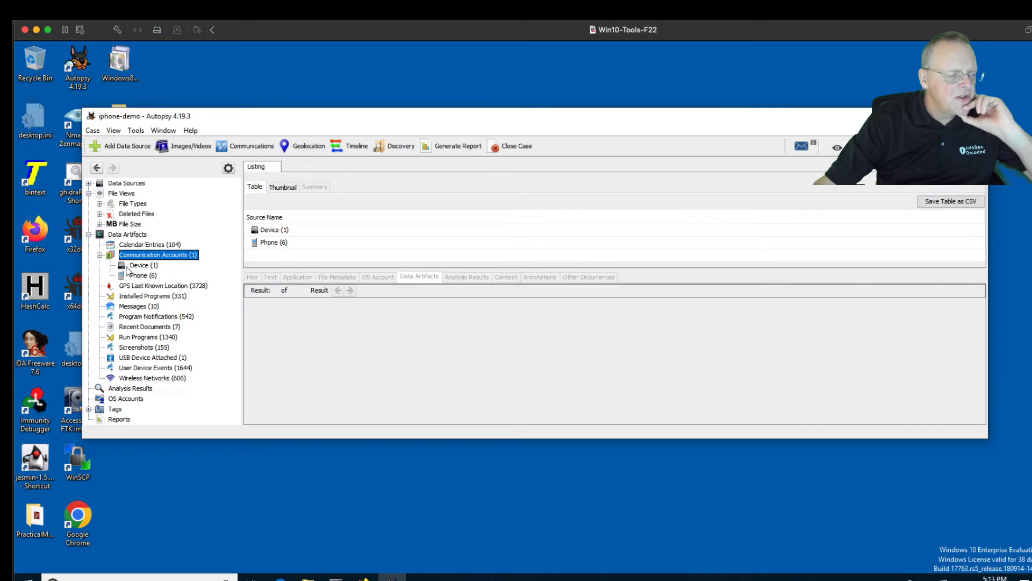
{"action": "left_click", "coordinate": [140, 264]}
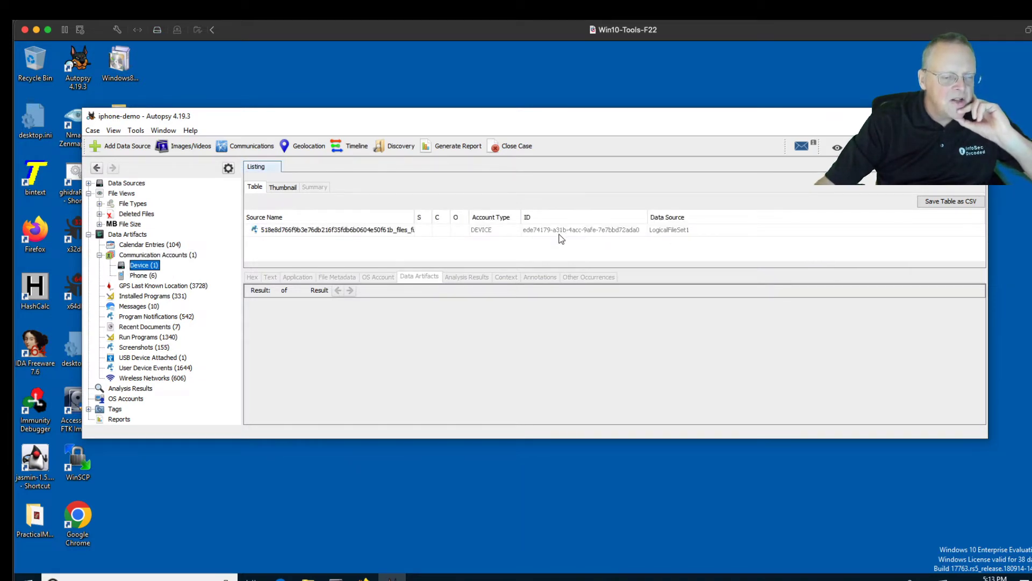
{"action": "left_click", "coordinate": [143, 274]}
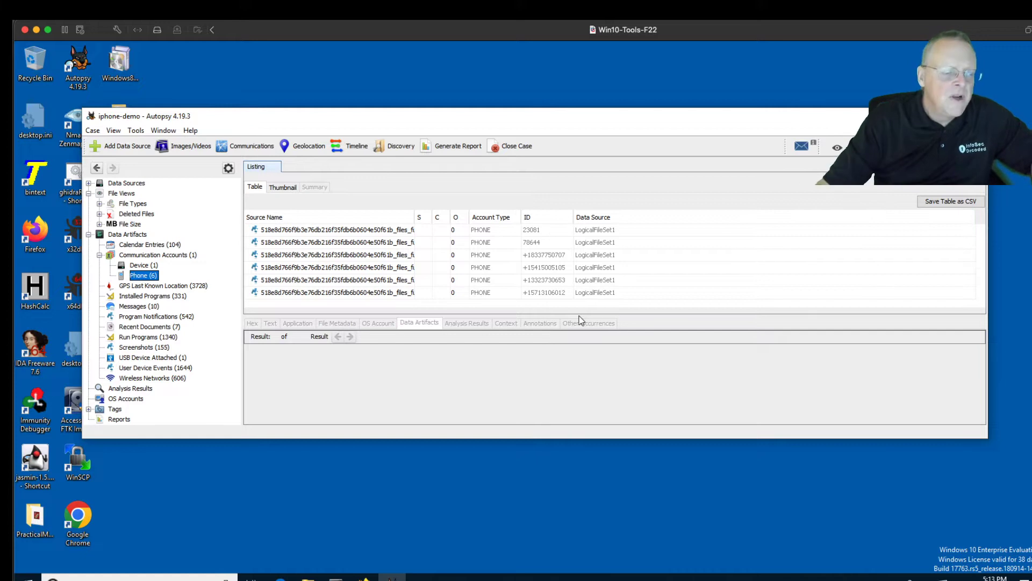
{"action": "mouse_move", "coordinate": [251, 307]}
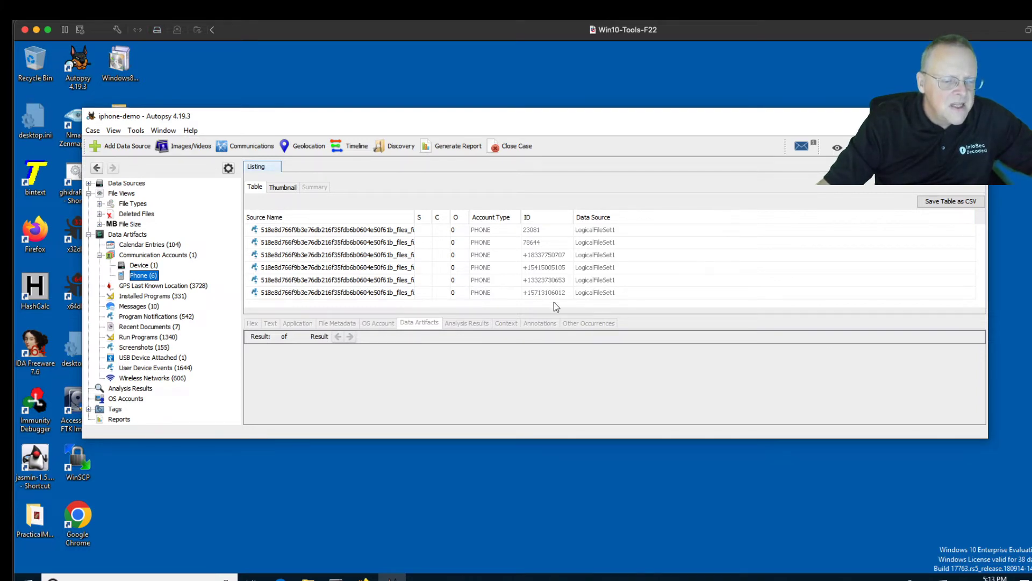
{"action": "mouse_move", "coordinate": [538, 293]}
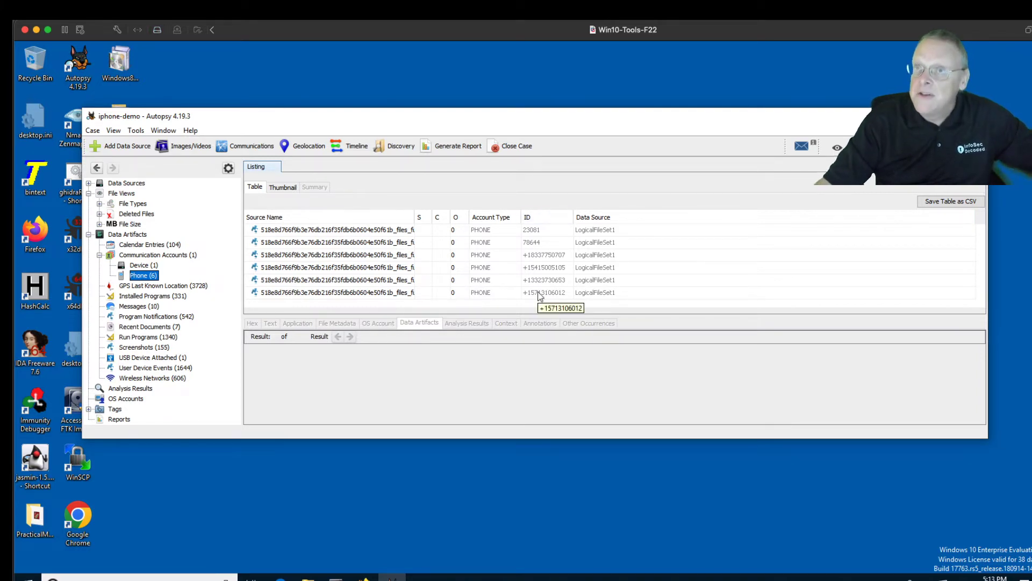
{"action": "mouse_move", "coordinate": [544, 255]}
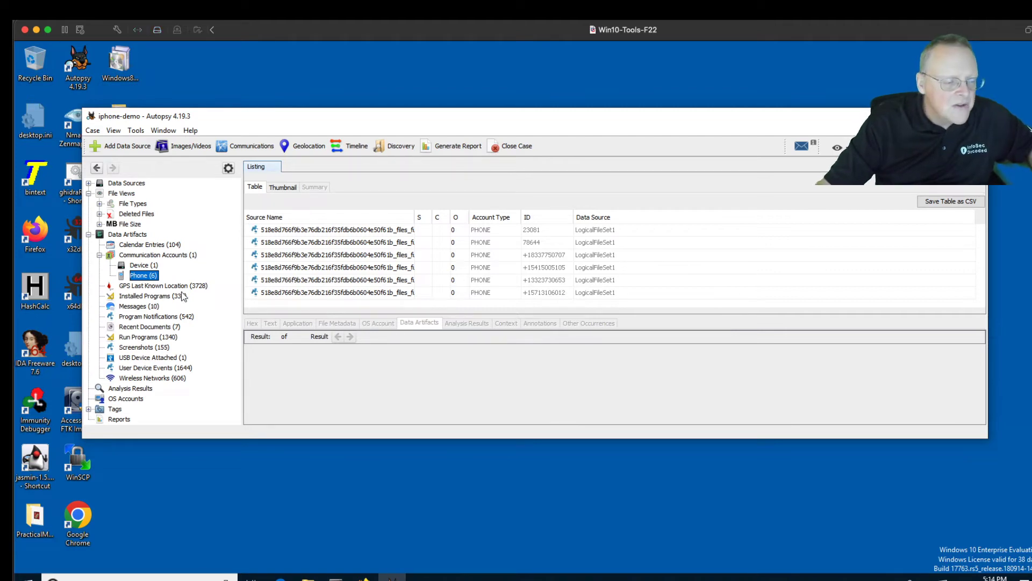
Step: Show the GPS Last Known Location records with timestamped latitude and longitude from WiFi locations
{"action": "left_click", "coordinate": [164, 285]}
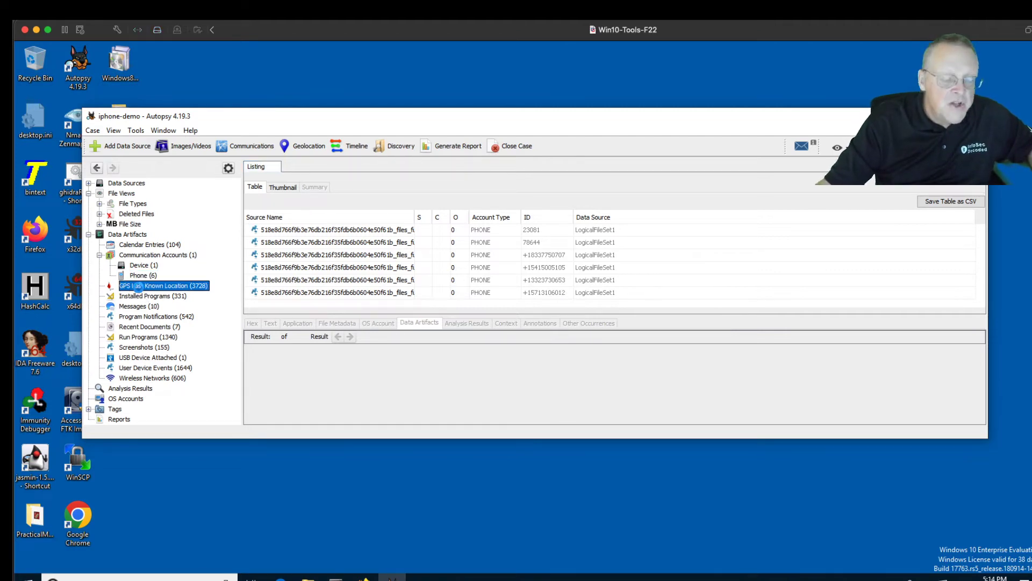
{"action": "left_click", "coordinate": [164, 285]}
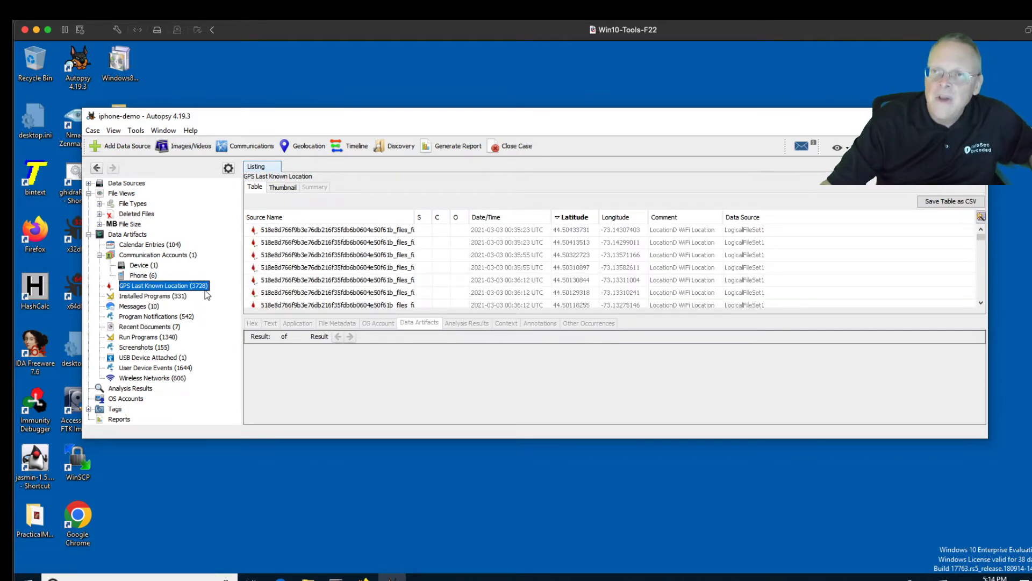
{"action": "mouse_move", "coordinate": [574, 235]}
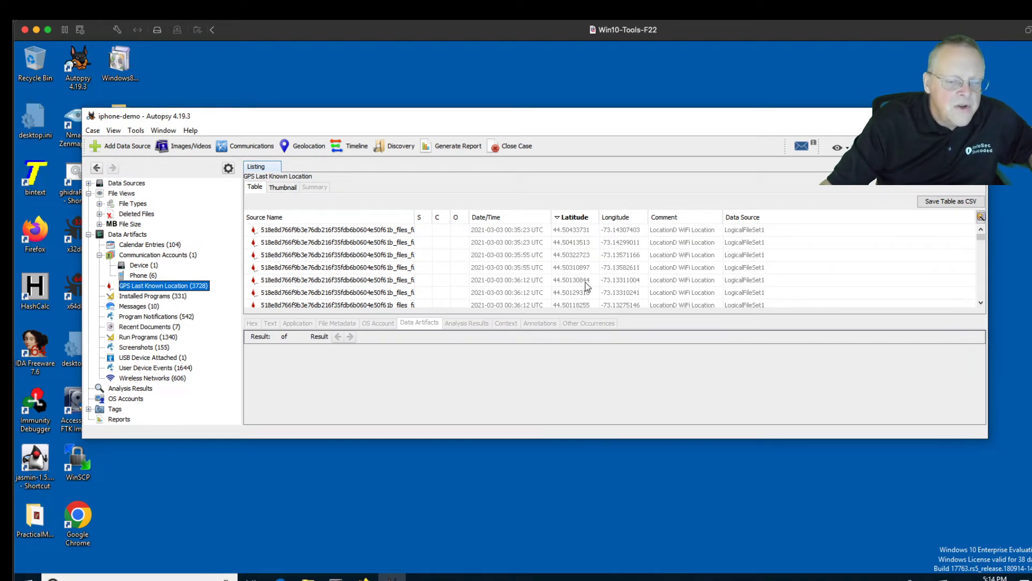
{"action": "mouse_move", "coordinate": [552, 237]}
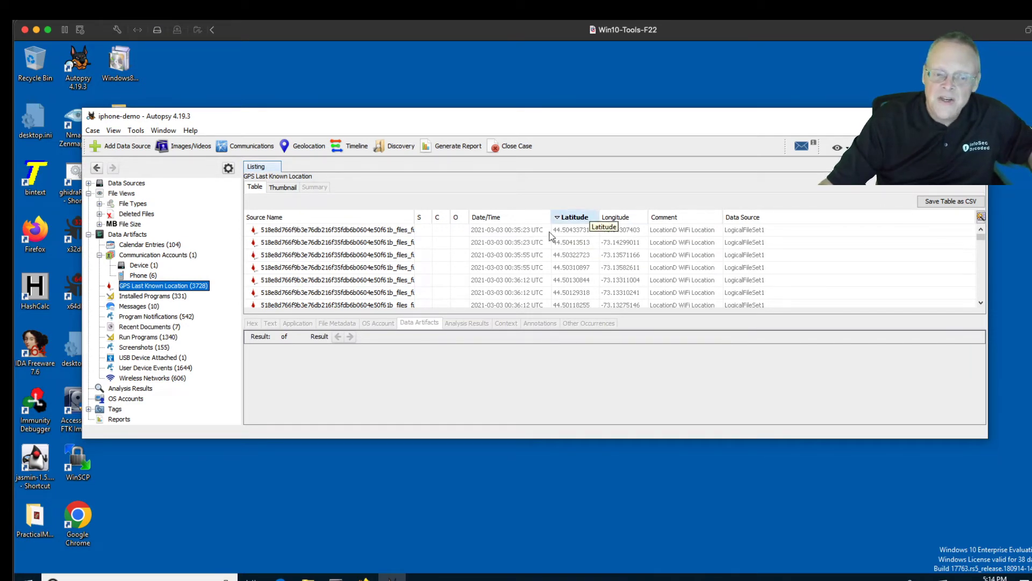
{"action": "mouse_move", "coordinate": [631, 330]}
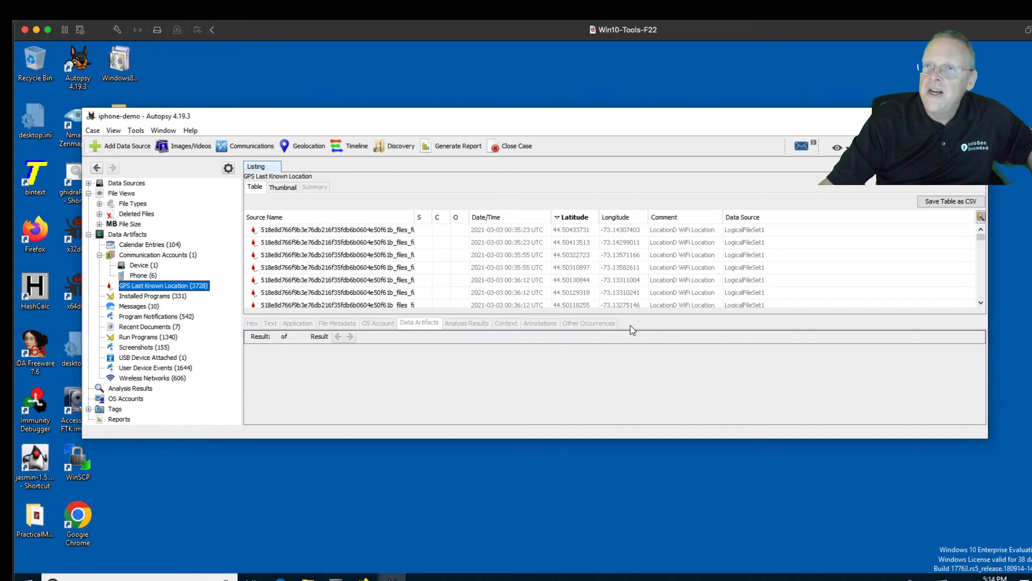
{"action": "mouse_move", "coordinate": [394, 291]}
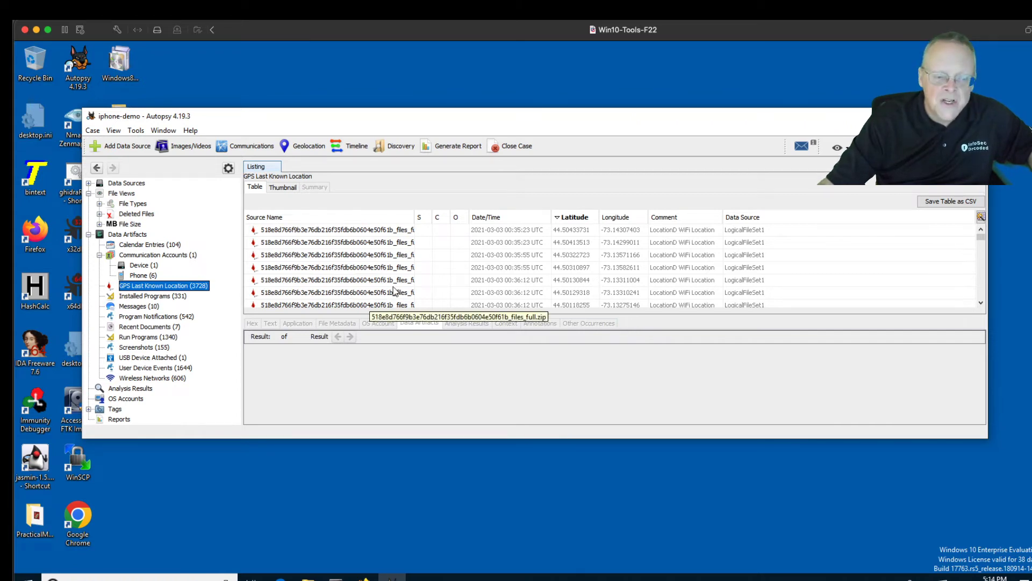
{"action": "mouse_move", "coordinate": [416, 288]}
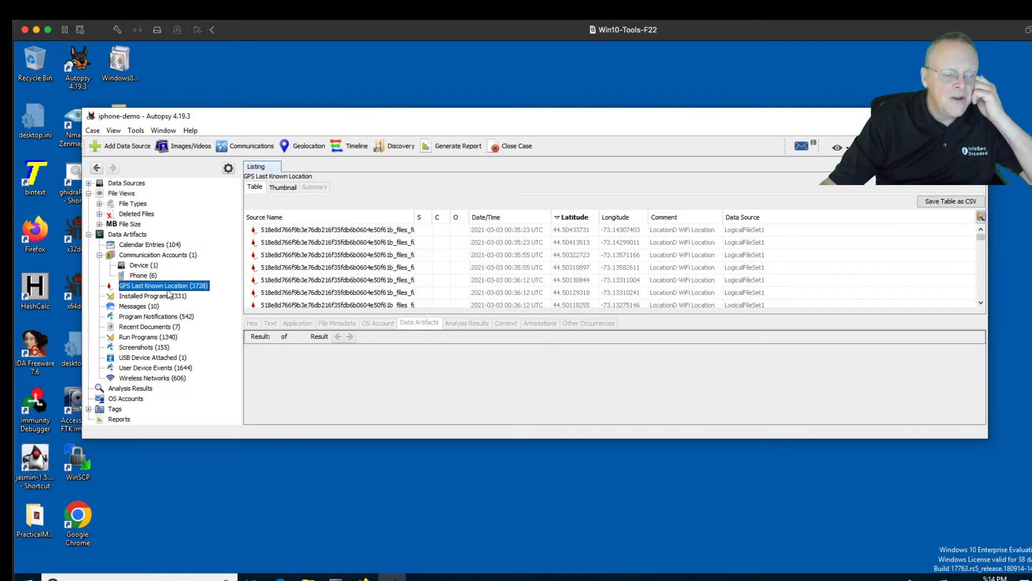
Step: Show the Installed Programs list with names like App Store, bundle paths and timestamps
{"action": "left_click", "coordinate": [152, 295]}
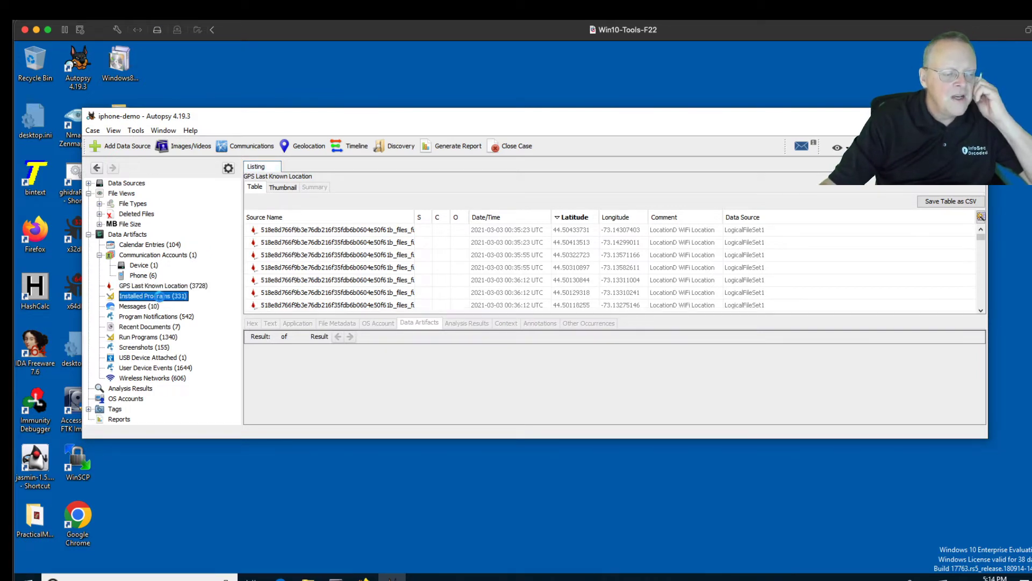
{"action": "left_click", "coordinate": [152, 295]}
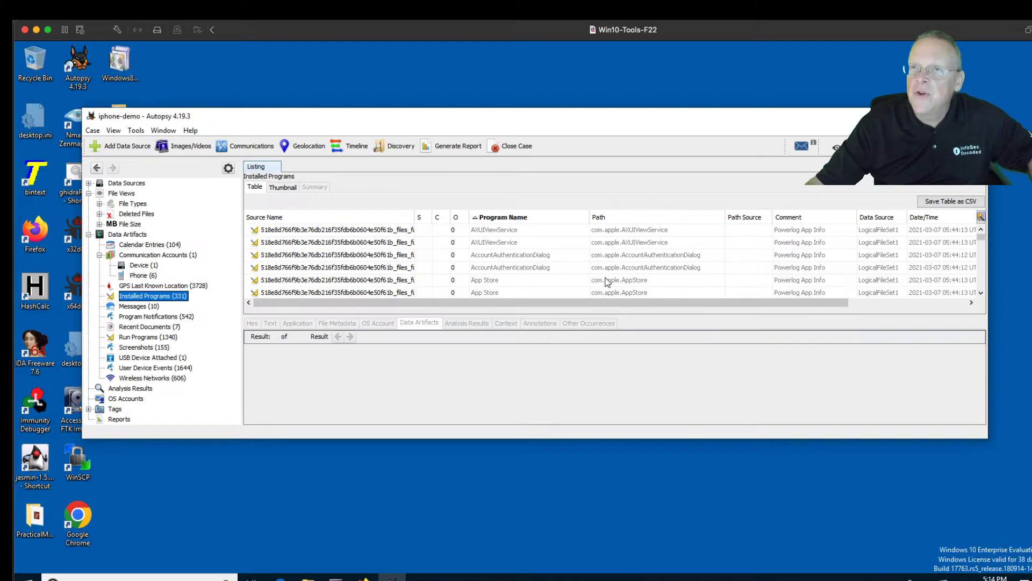
{"action": "mouse_move", "coordinate": [579, 288]}
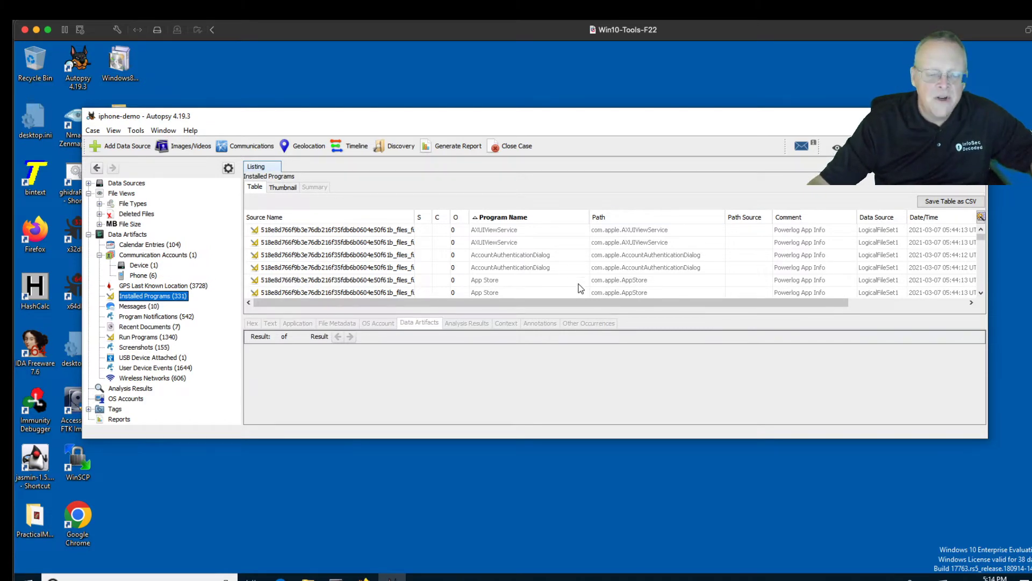
{"action": "mouse_move", "coordinate": [152, 312]}
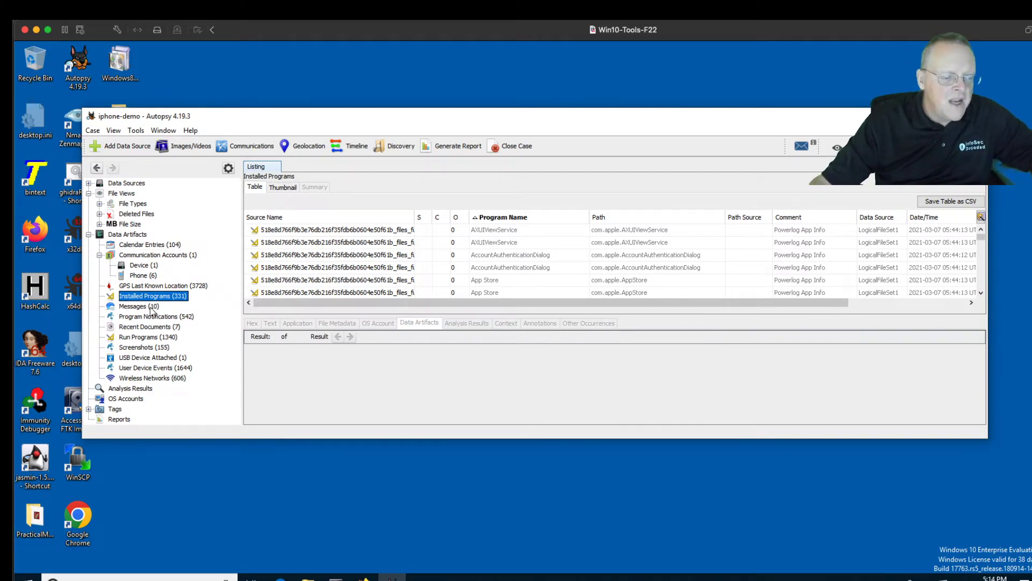
Step: Show the recovered iMessage/SMS messages including the Signal code, then move to Program Notifications
{"action": "left_click", "coordinate": [138, 306]}
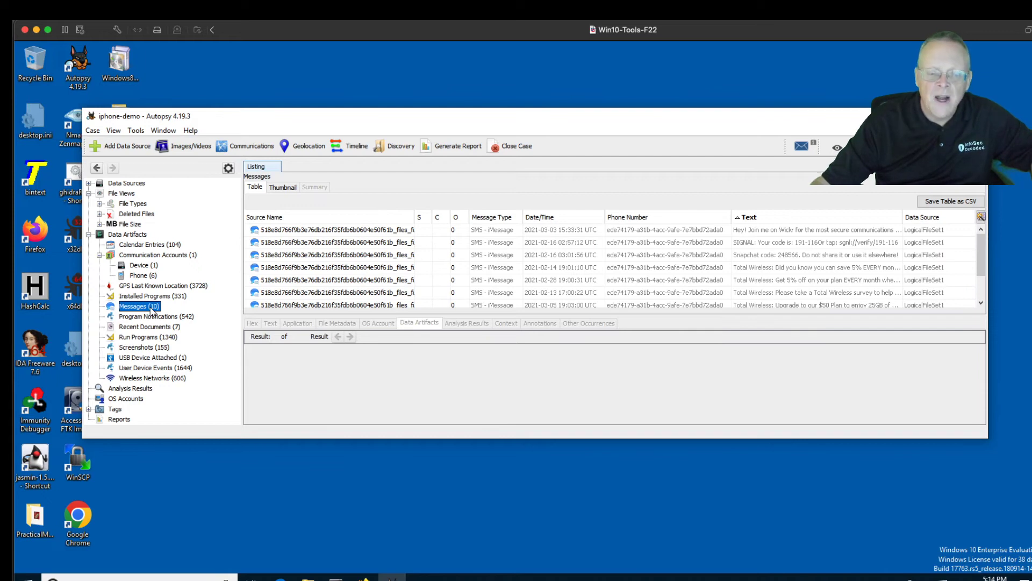
{"action": "mouse_move", "coordinate": [831, 237]}
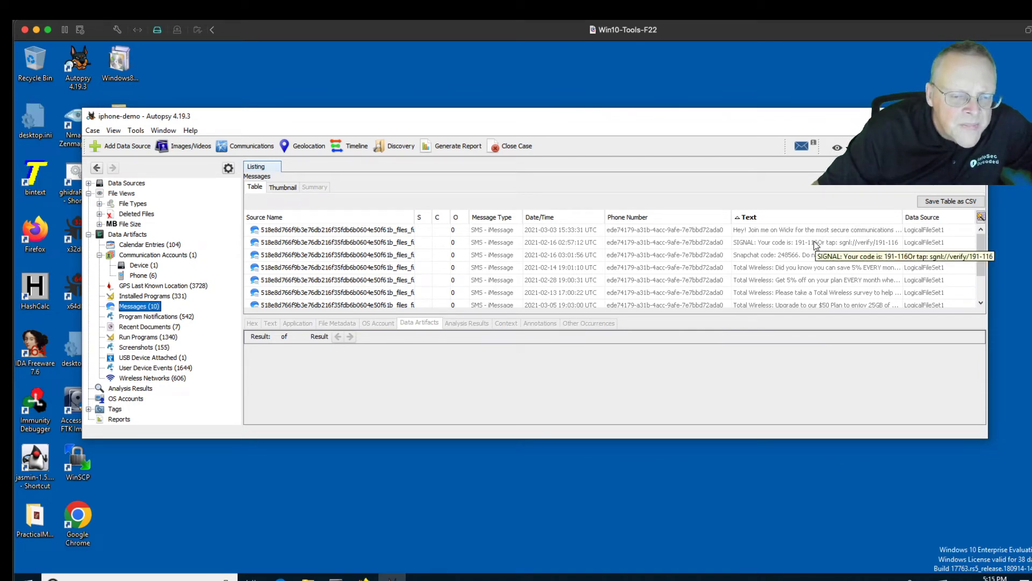
{"action": "mouse_move", "coordinate": [764, 267]}
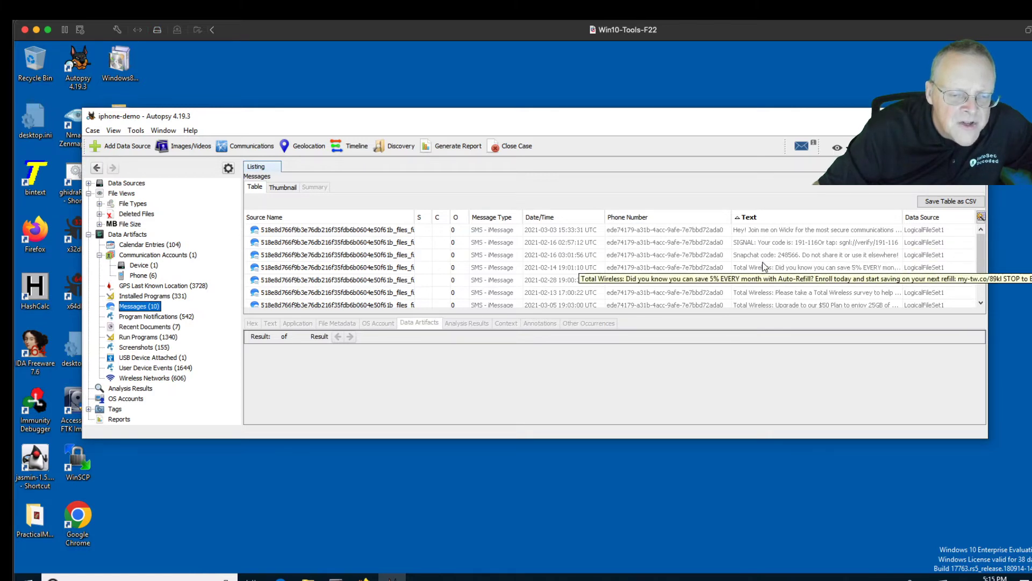
{"action": "mouse_move", "coordinate": [784, 288]}
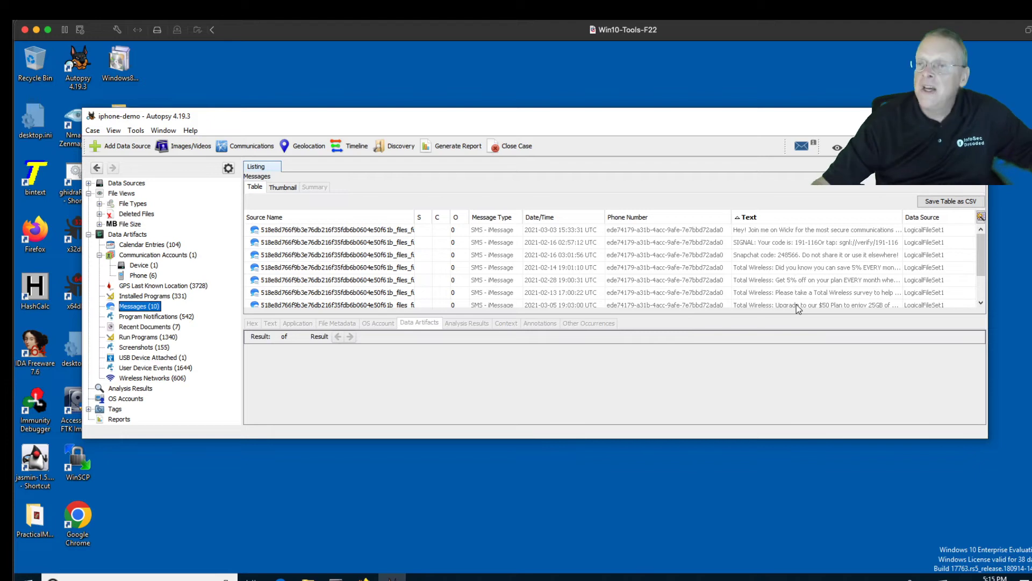
{"action": "mouse_move", "coordinate": [827, 328]}
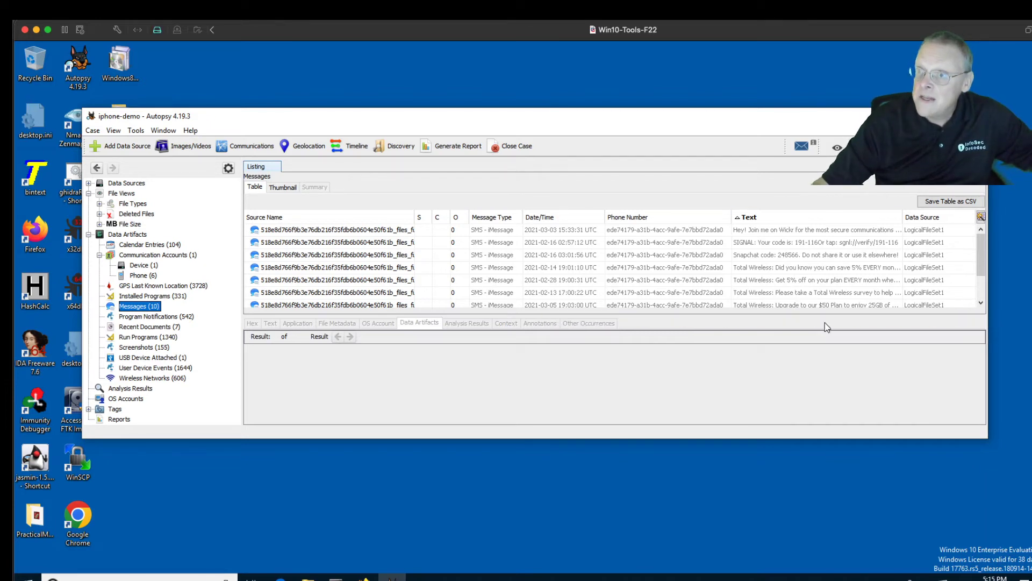
{"action": "mouse_move", "coordinate": [204, 320]}
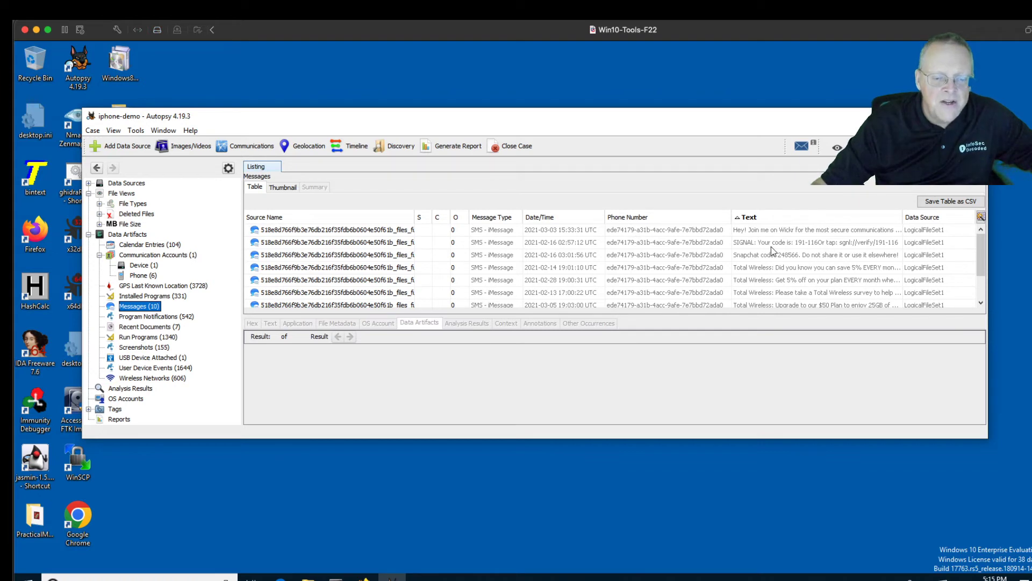
{"action": "mouse_move", "coordinate": [774, 250]}
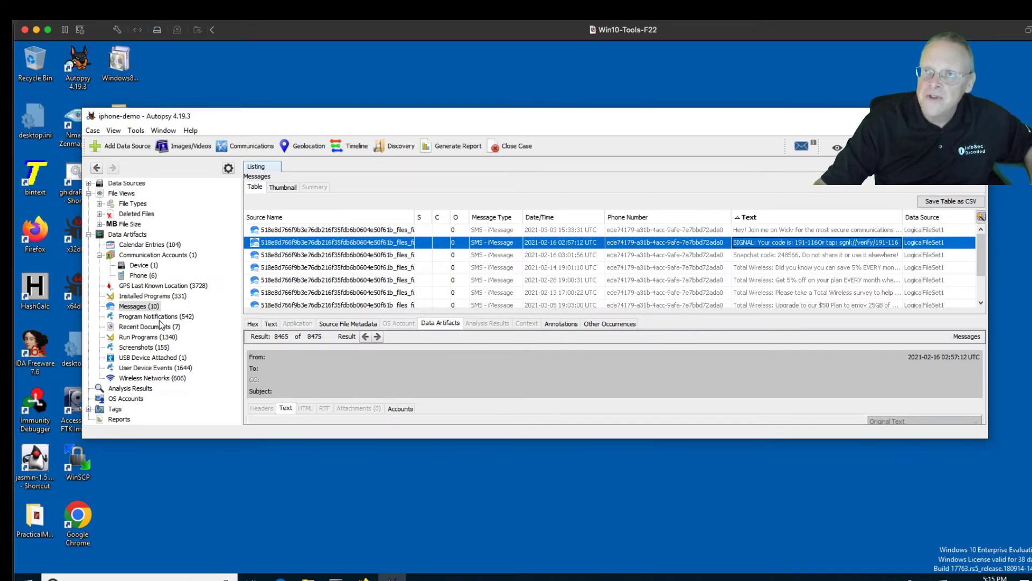
{"action": "mouse_move", "coordinate": [145, 320]}
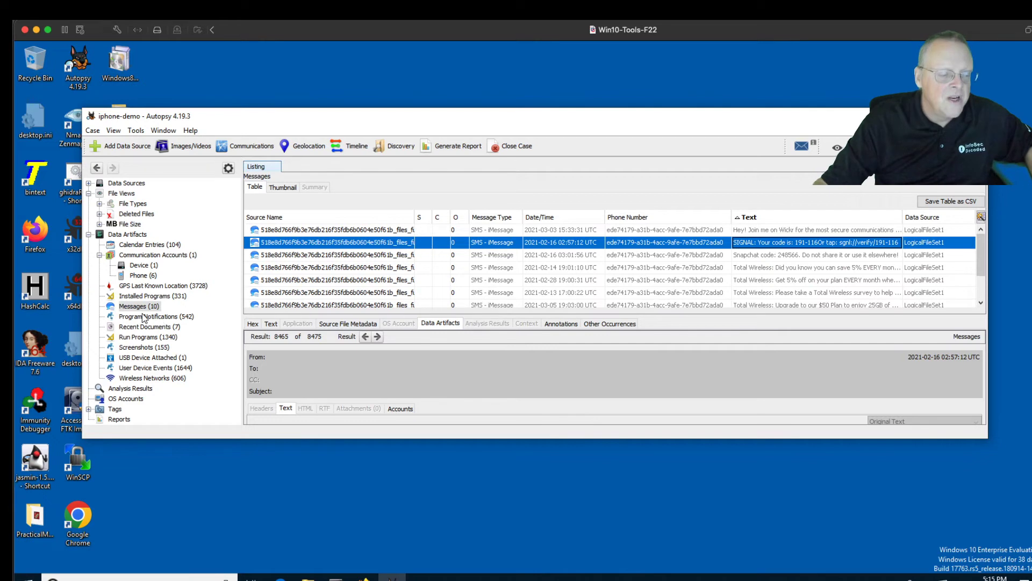
{"action": "mouse_move", "coordinate": [477, 293]}
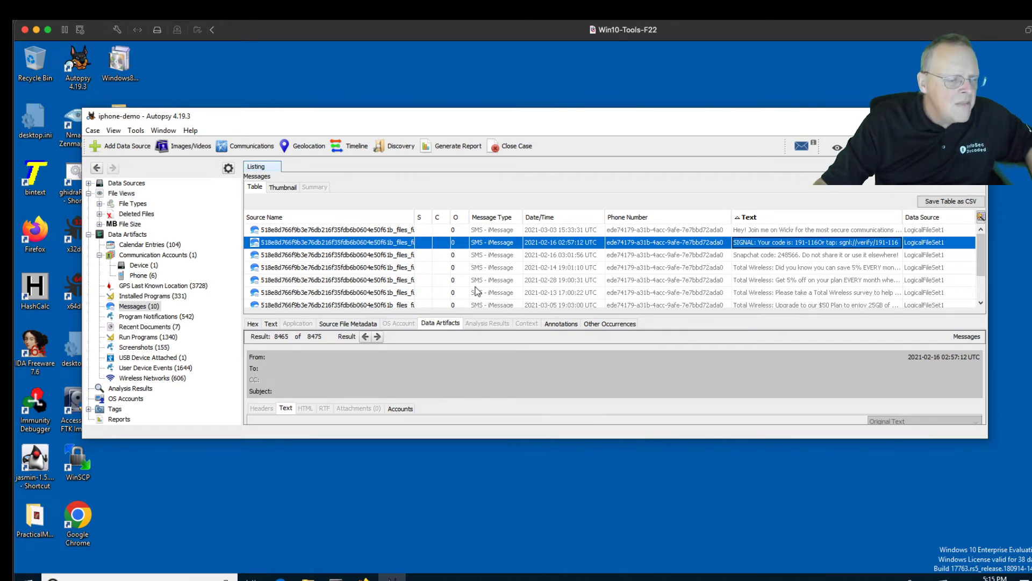
{"action": "mouse_move", "coordinate": [781, 248]}
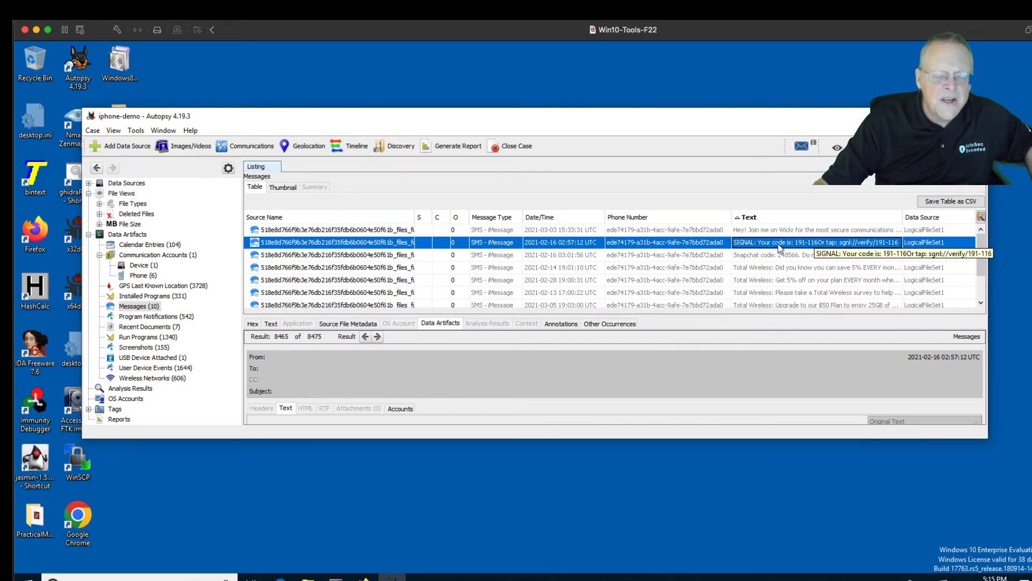
{"action": "mouse_move", "coordinate": [800, 256]}
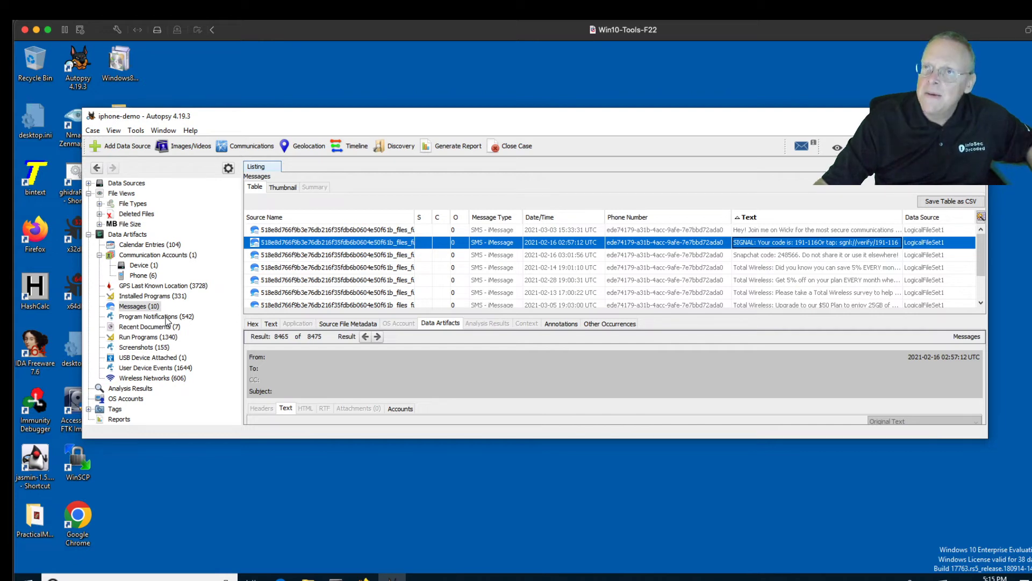
{"action": "left_click", "coordinate": [149, 316]}
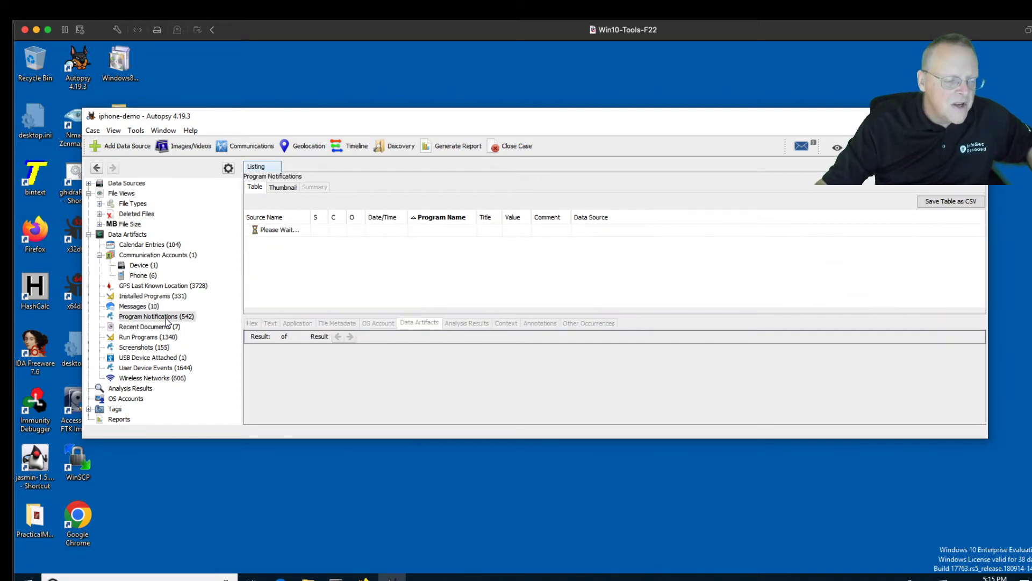
Step: Load the 542 Program Notifications, including ch.protonmail Easter sale alerts
{"action": "left_click", "coordinate": [156, 316]}
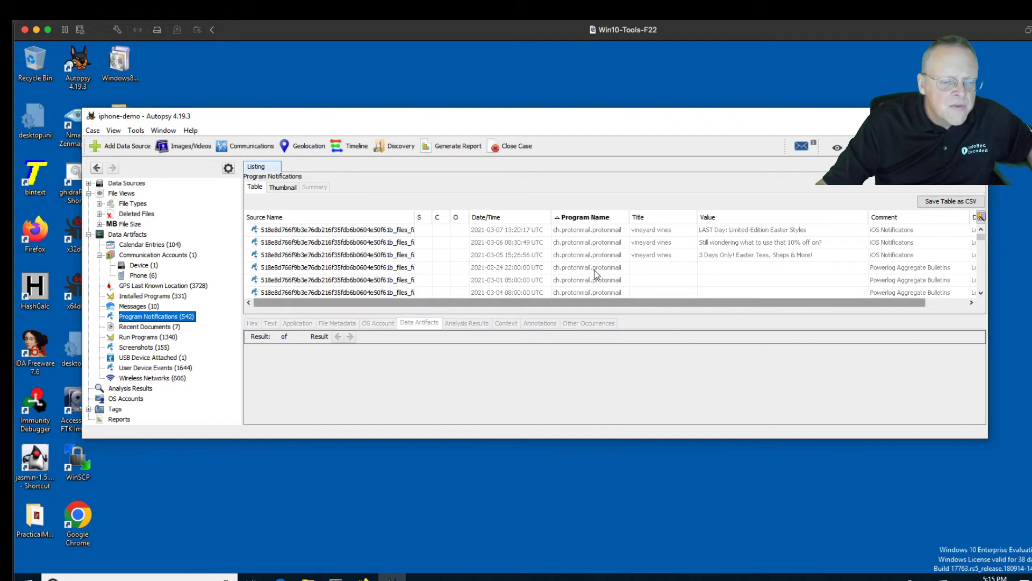
{"action": "mouse_move", "coordinate": [589, 288]}
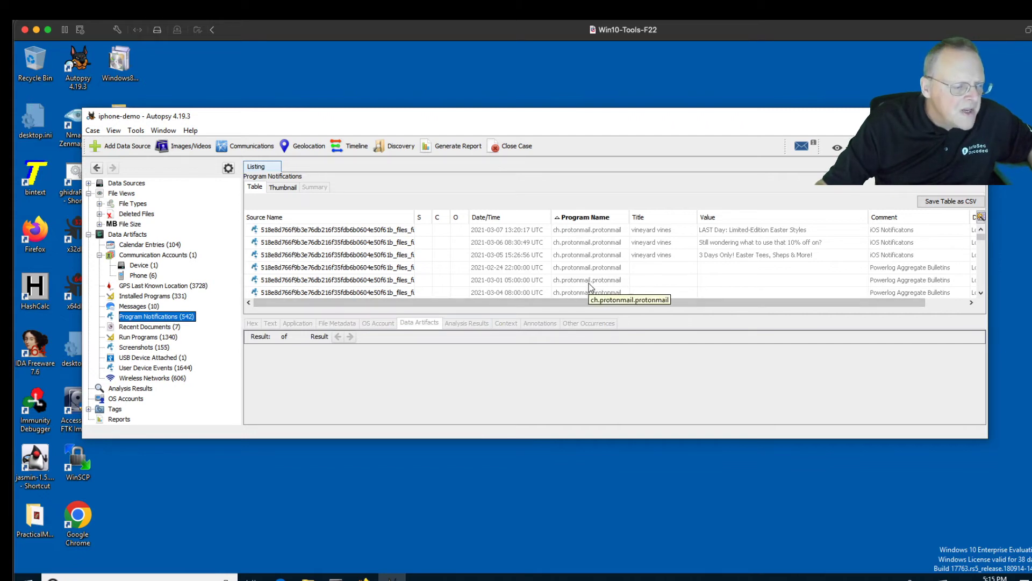
{"action": "mouse_move", "coordinate": [689, 249]}
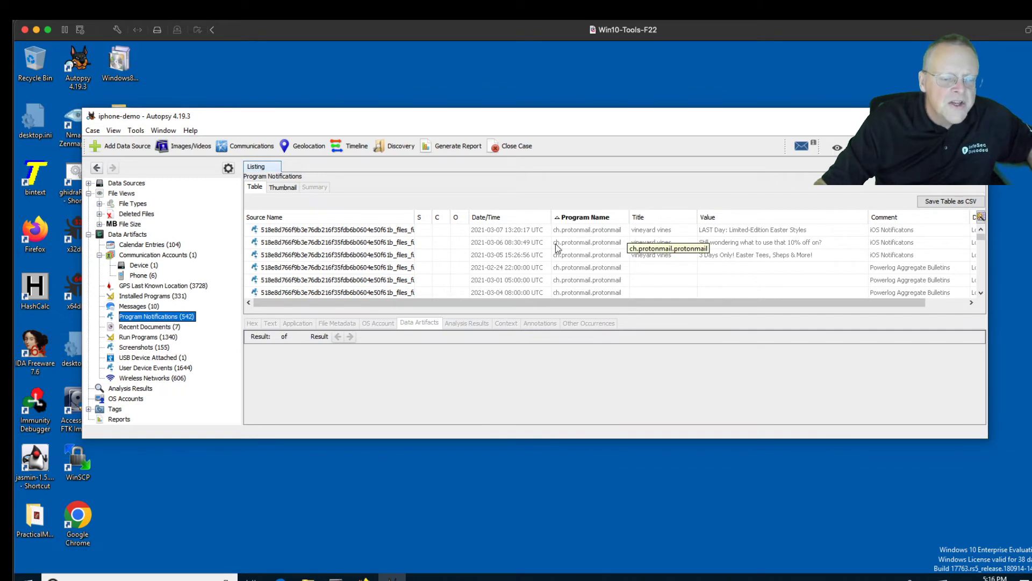
{"action": "mouse_move", "coordinate": [588, 288]}
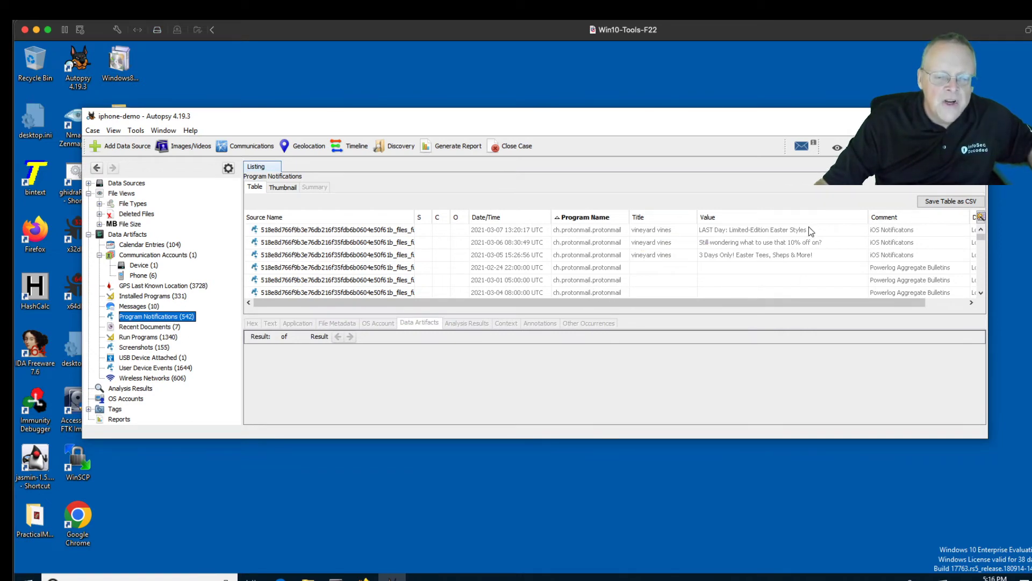
{"action": "mouse_move", "coordinate": [868, 271]}
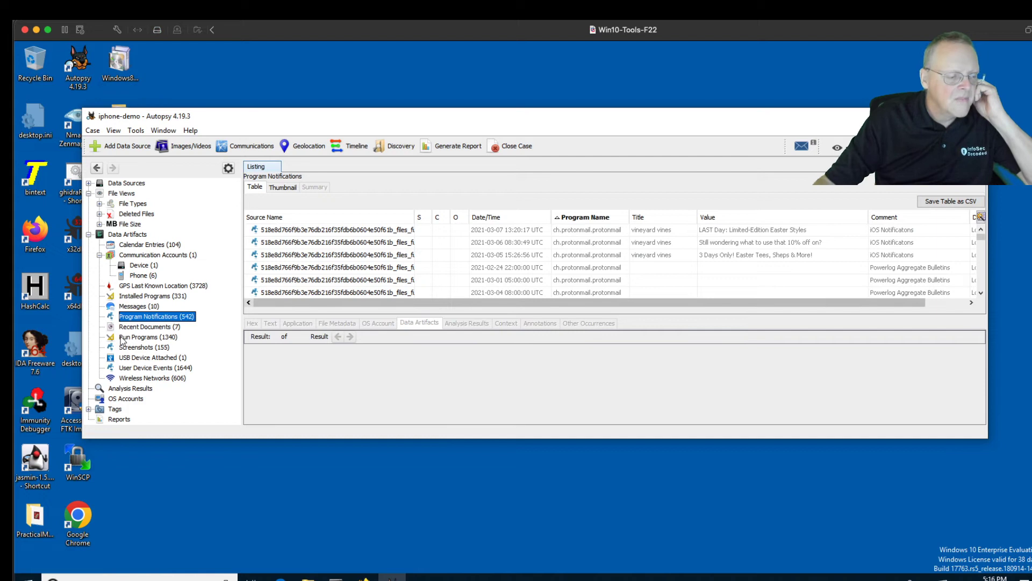
Step: Review Recent Documents and Run Programs, then list the Screenshots artifacts
{"action": "left_click", "coordinate": [149, 327]}
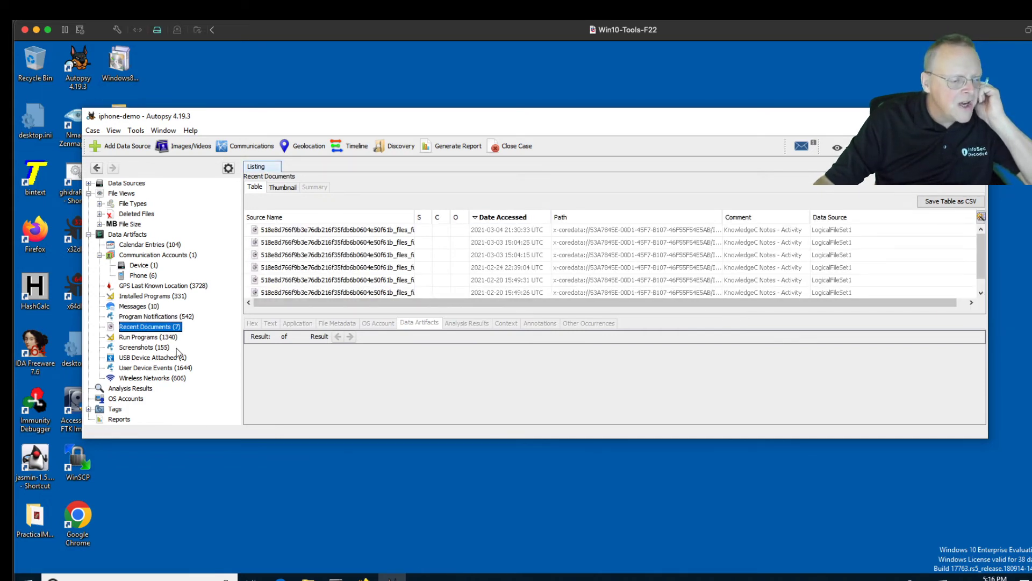
{"action": "left_click", "coordinate": [149, 337]}
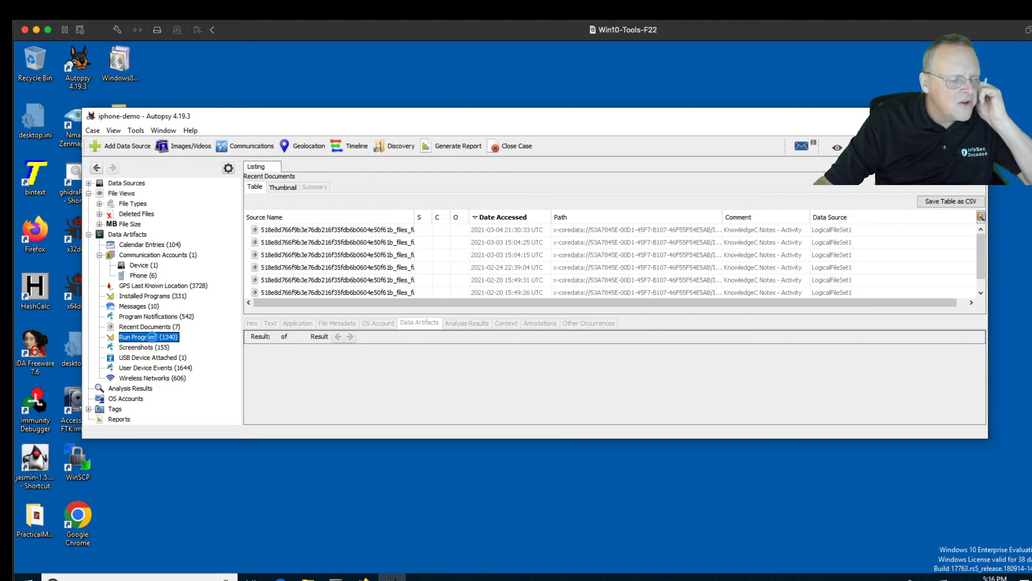
{"action": "left_click", "coordinate": [147, 337]}
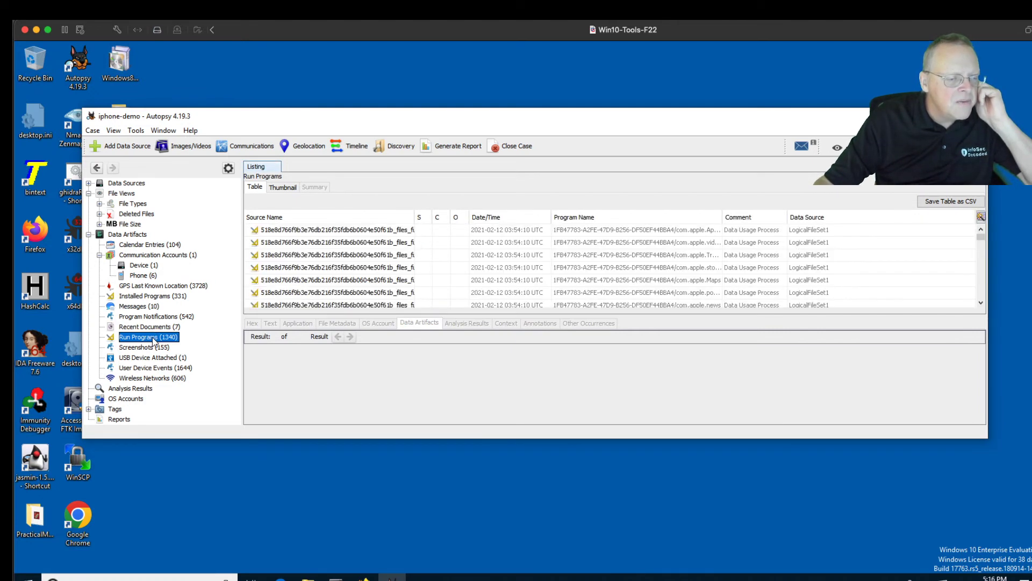
{"action": "mouse_move", "coordinate": [721, 238]}
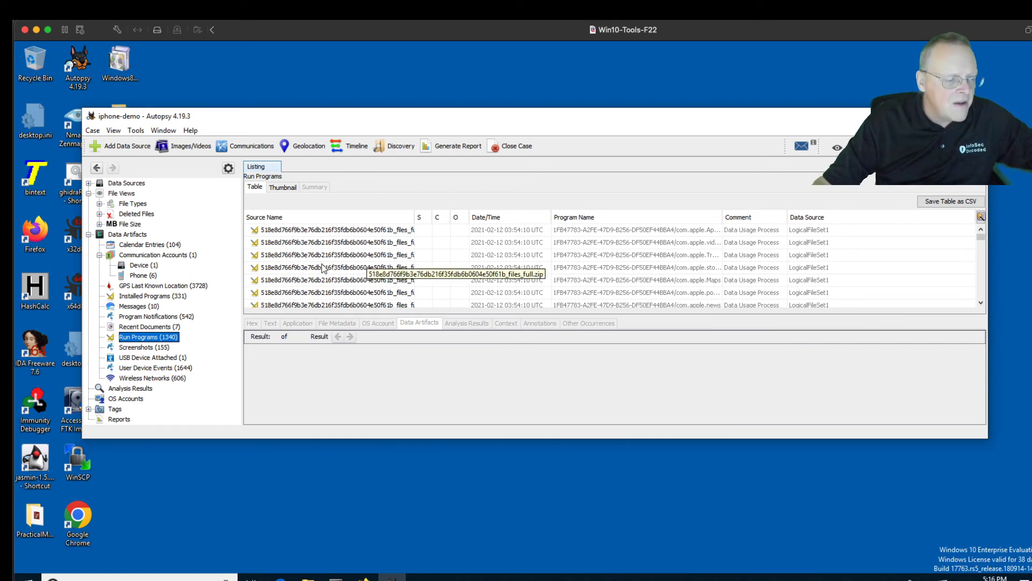
{"action": "mouse_move", "coordinate": [150, 356]}
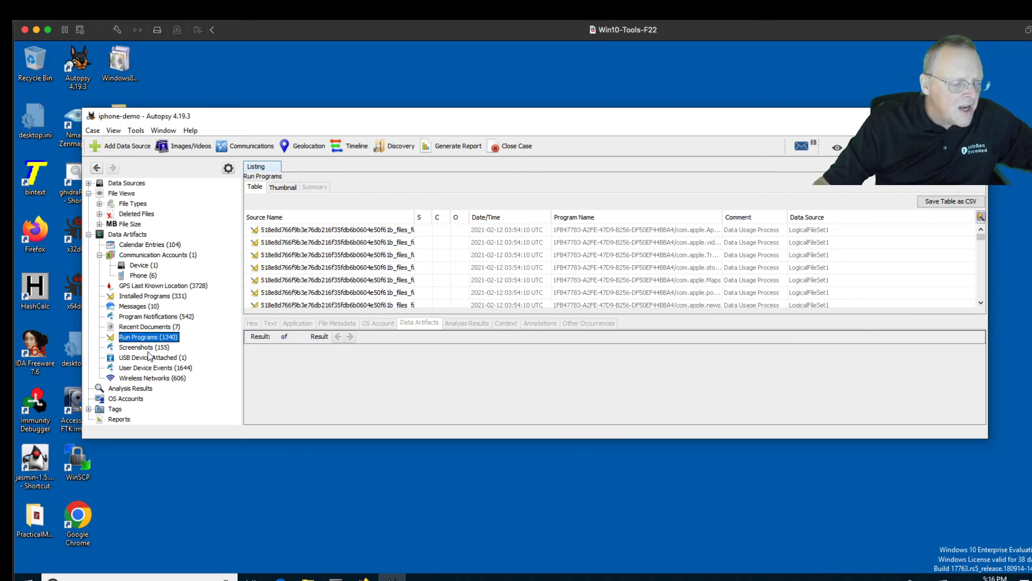
{"action": "left_click", "coordinate": [143, 347]}
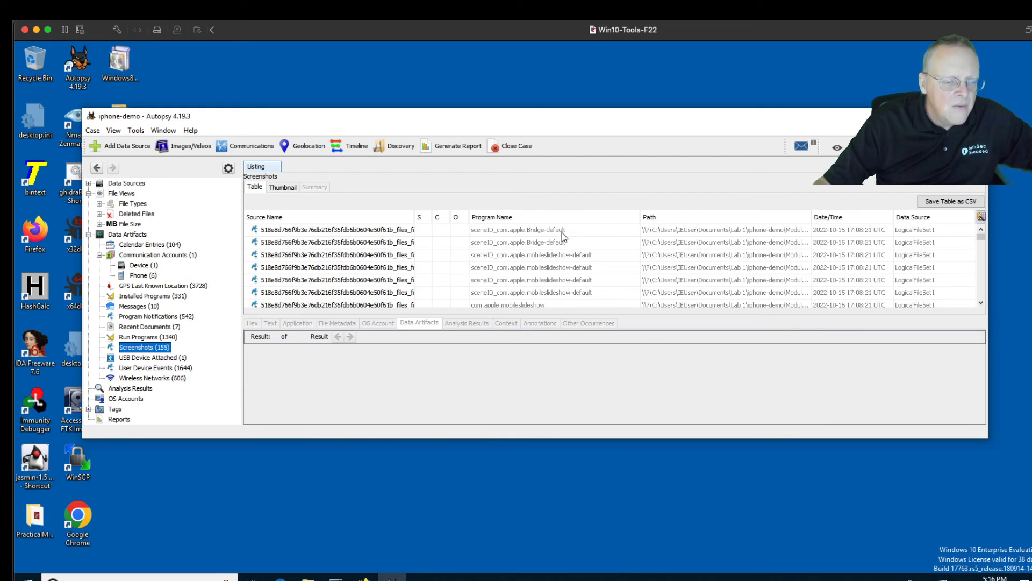
Step: View one screenshot record's details, then show the USB Device Attached entry for the Watch3,3
{"action": "left_click", "coordinate": [520, 231]}
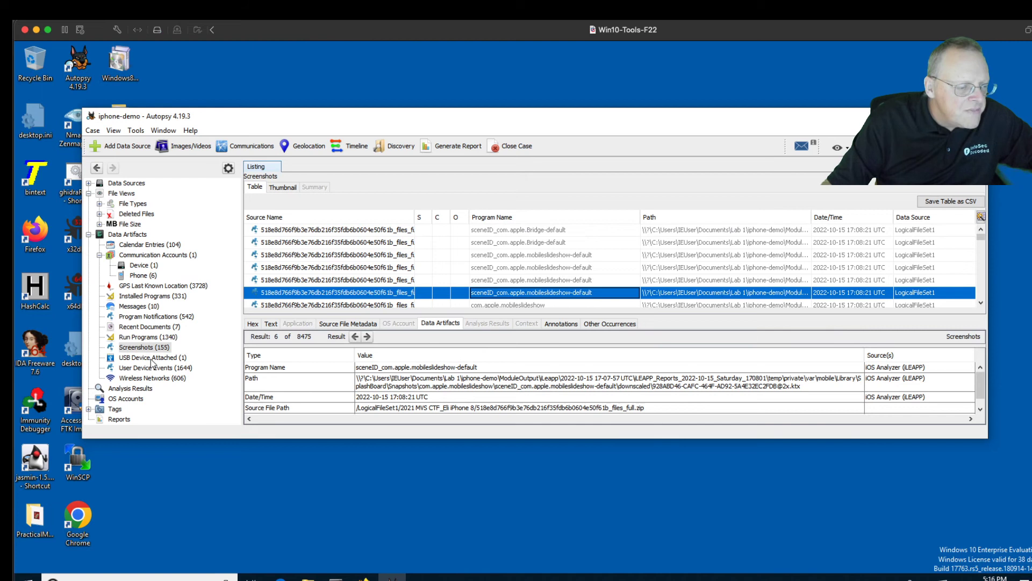
{"action": "left_click", "coordinate": [150, 357]}
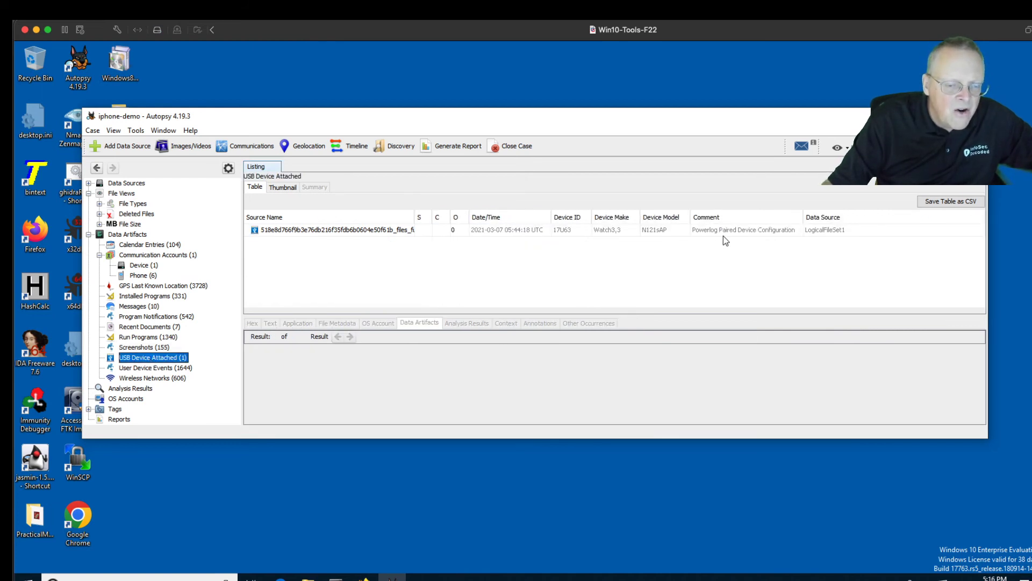
{"action": "mouse_move", "coordinate": [789, 242]}
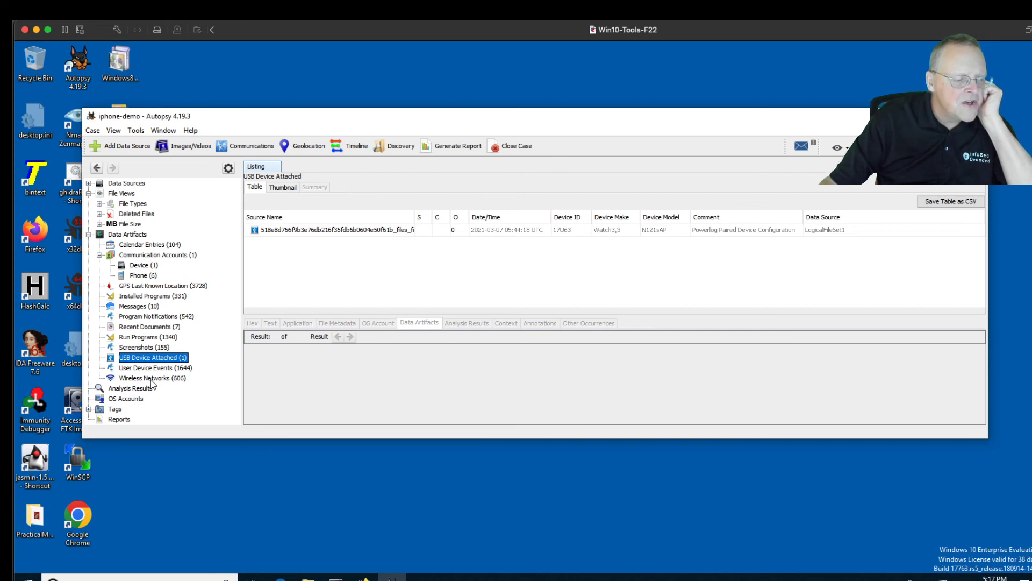
{"action": "mouse_move", "coordinate": [150, 382]}
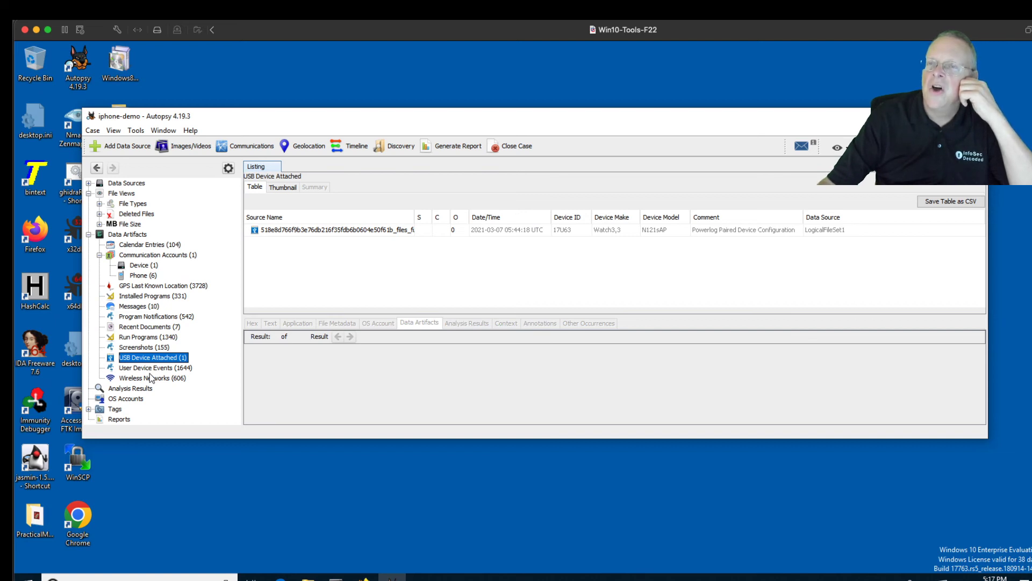
{"action": "mouse_move", "coordinate": [128, 347]}
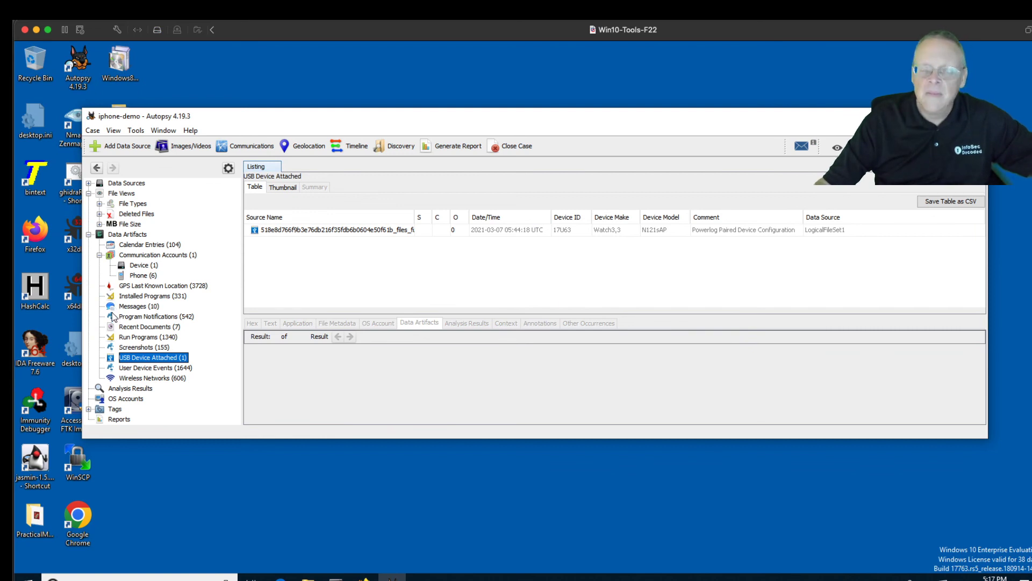
{"action": "mouse_move", "coordinate": [238, 265]}
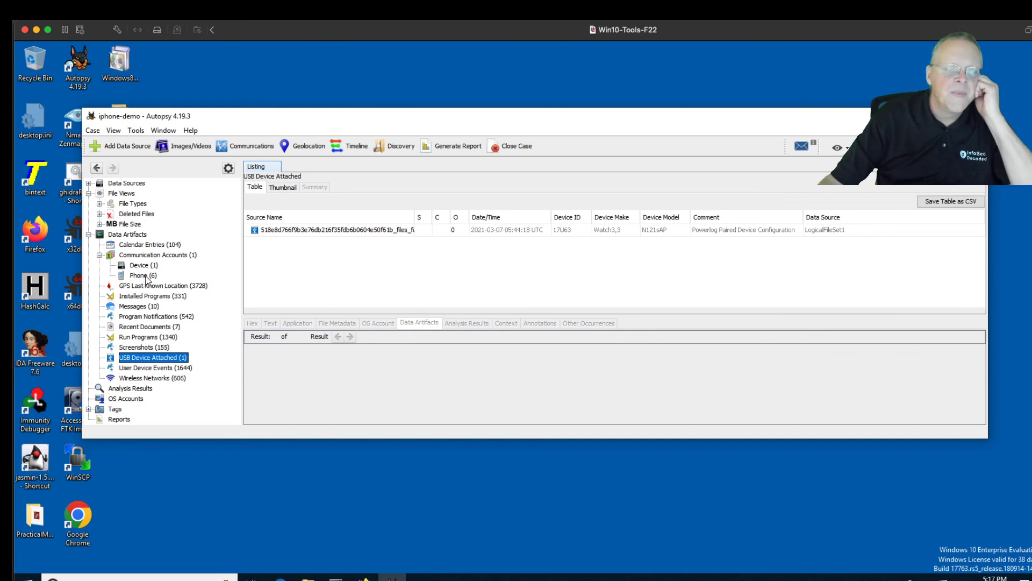
{"action": "mouse_move", "coordinate": [342, 112]}
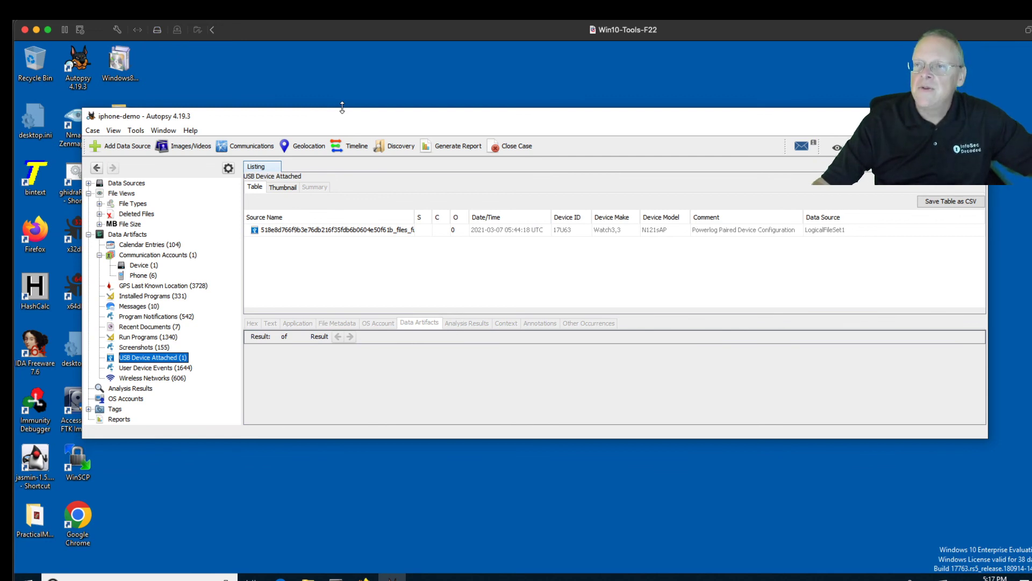
{"action": "mouse_move", "coordinate": [179, 297]}
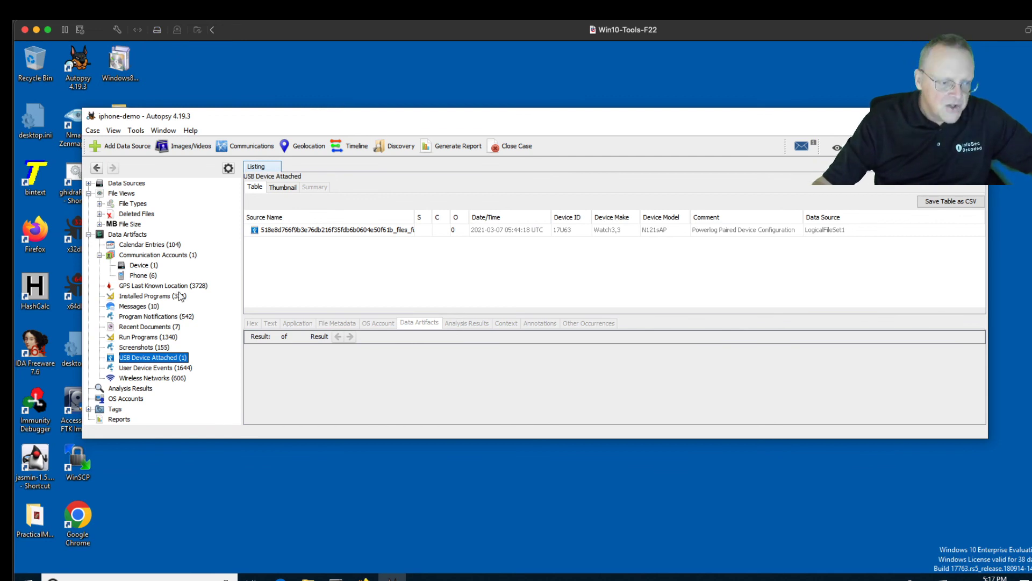